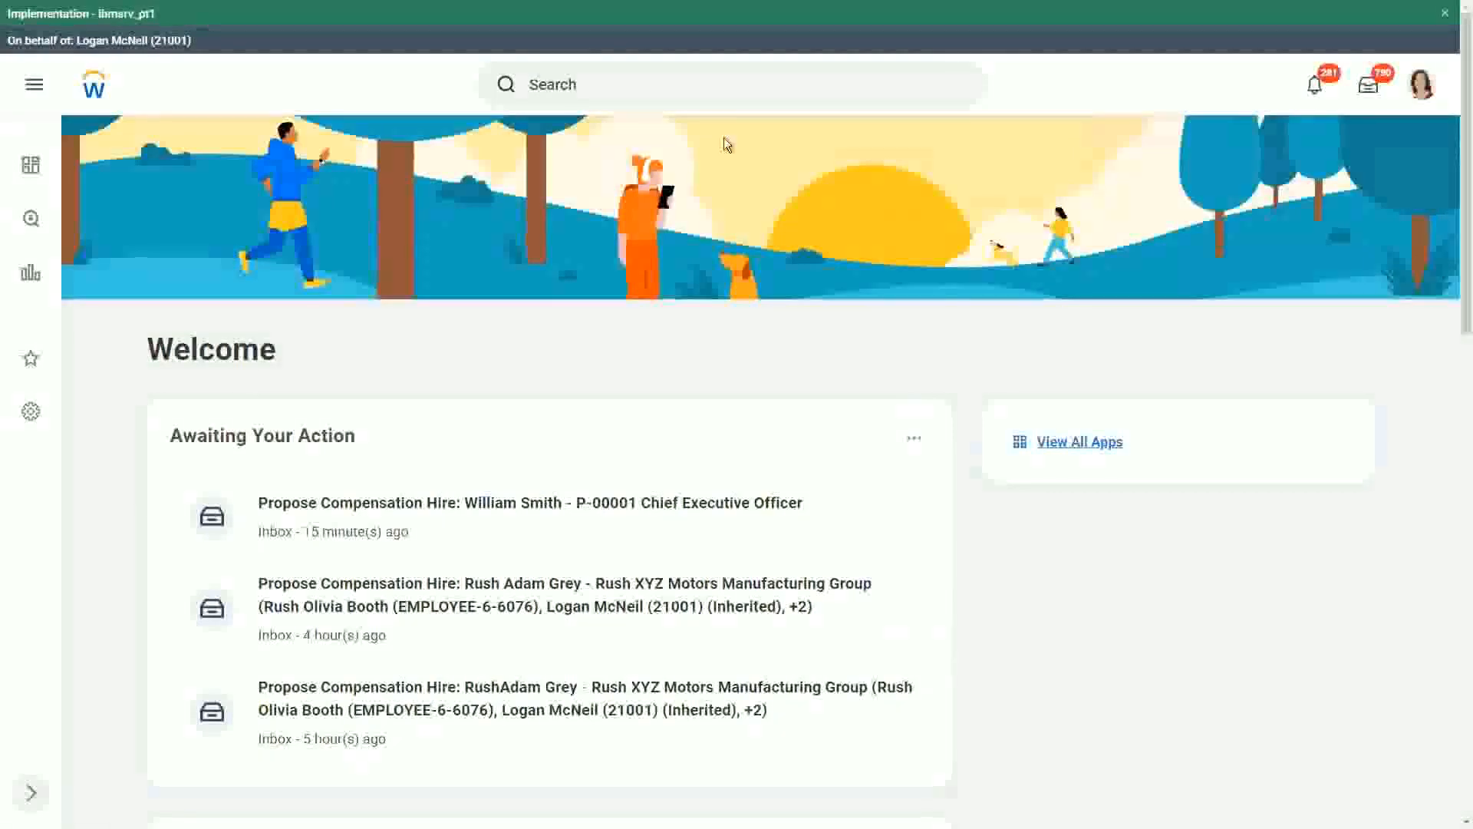
Search 'cre calc field' and launch the Create Calculated Field task
{"action": "left_click", "coordinate": [728, 83]}
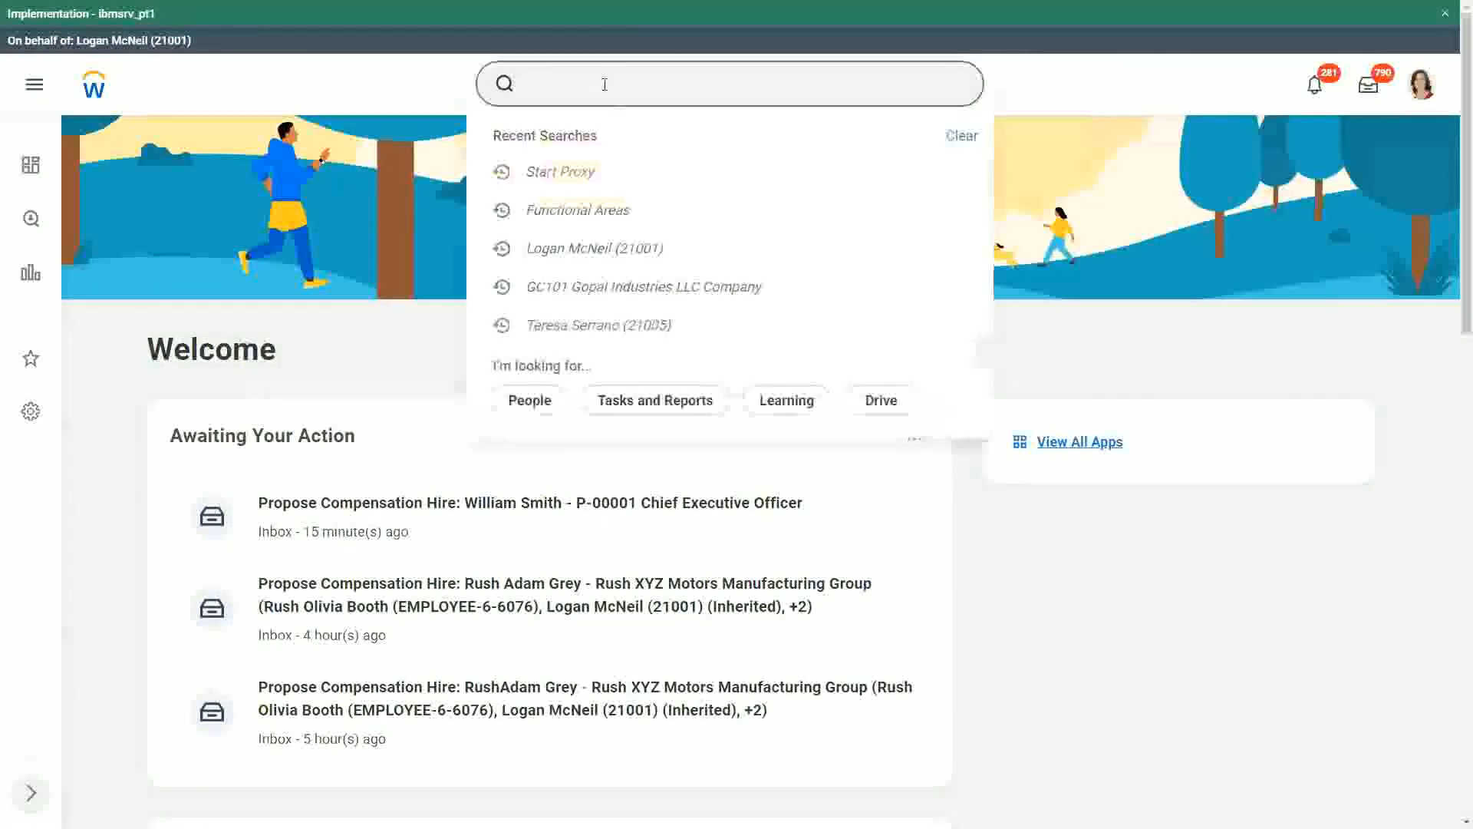
{"action": "type", "text": "cre"}
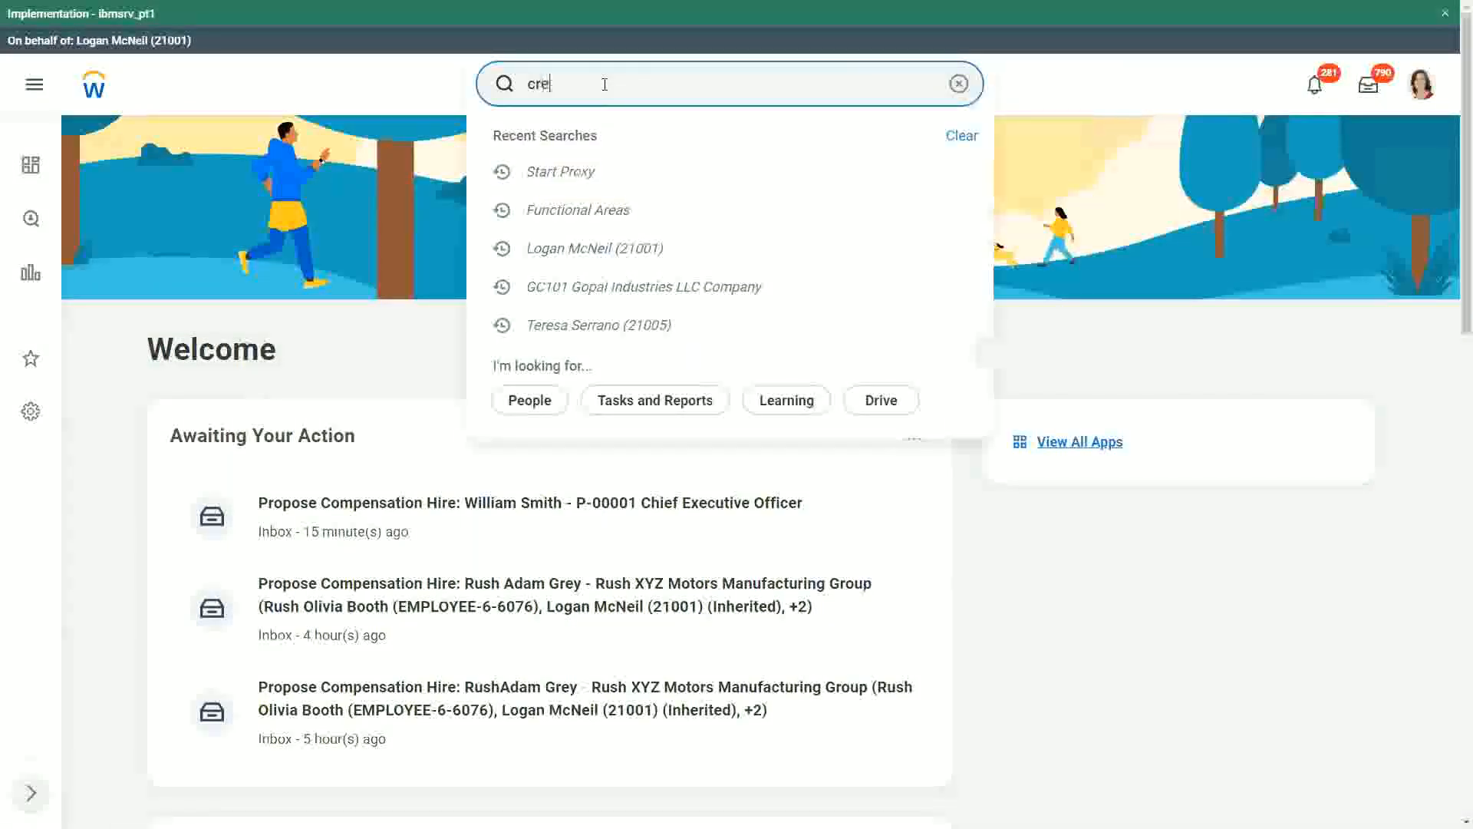
{"action": "type", "text": "calc field"}
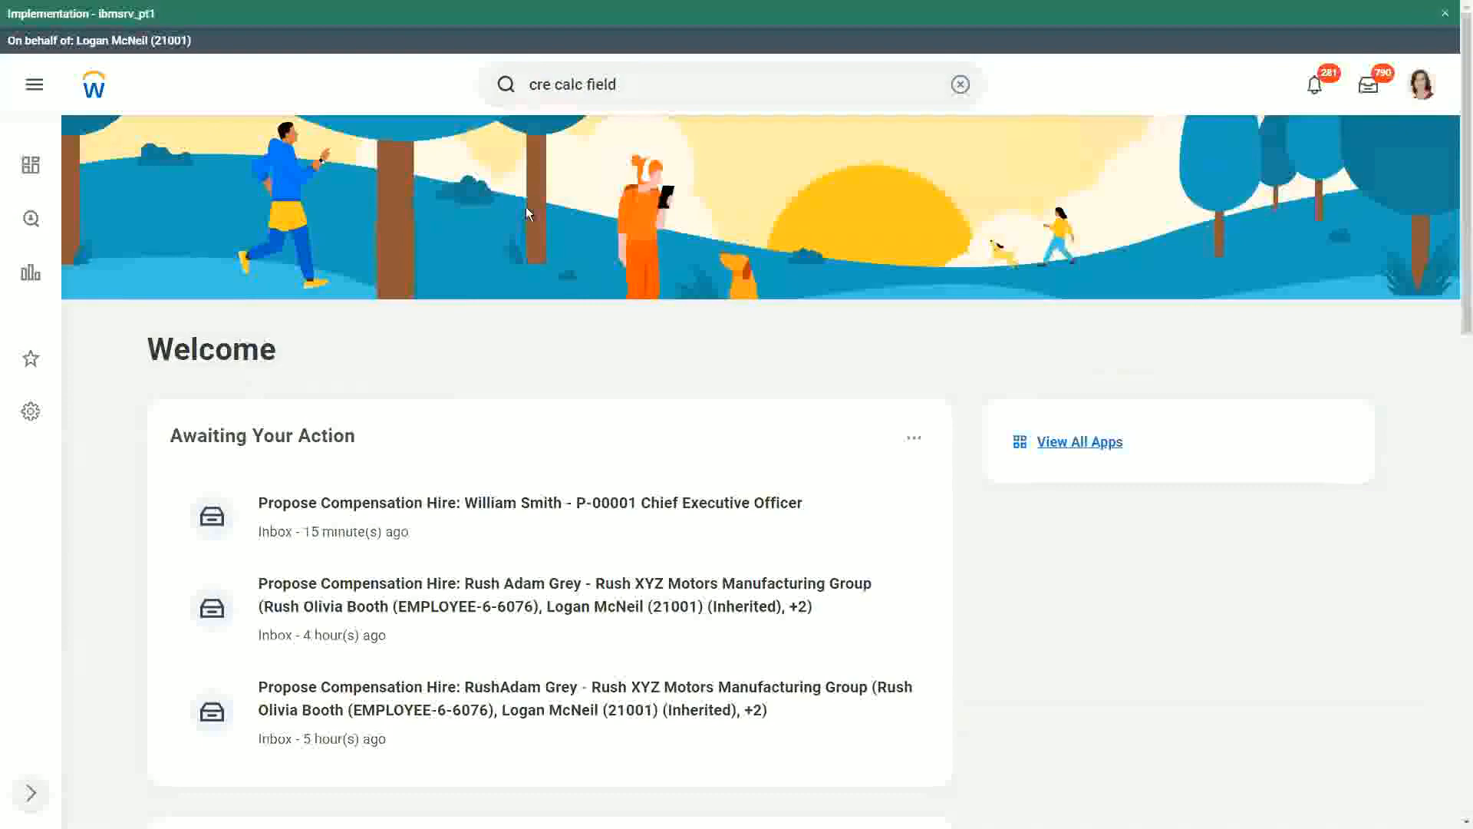
{"action": "left_click", "coordinate": [959, 84]}
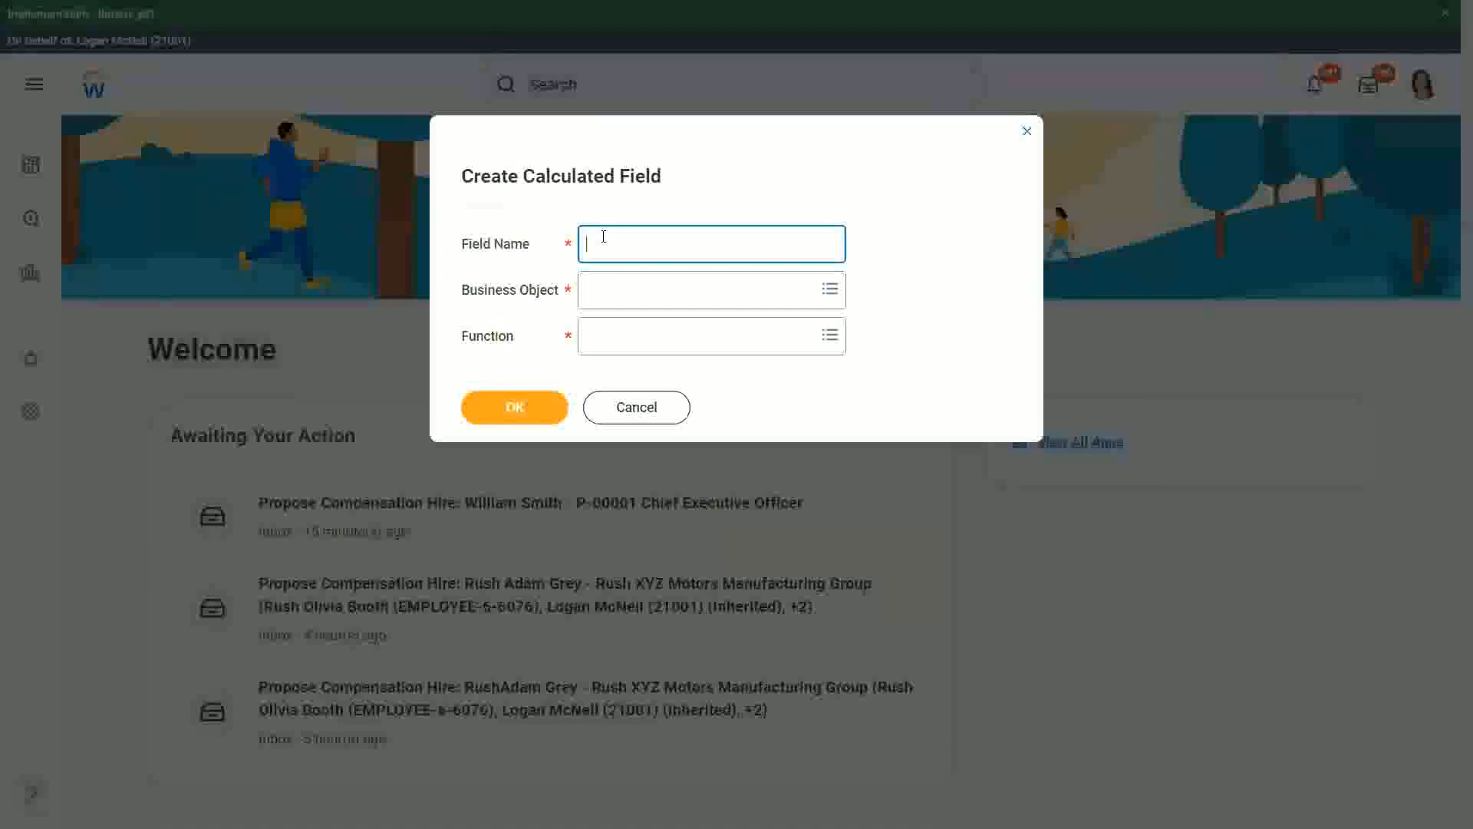
Name the field CF-WW-Eval Exp-Test on Worker using Evaluate Expression, and confirm
{"action": "type", "text": "CF-WW-E"}
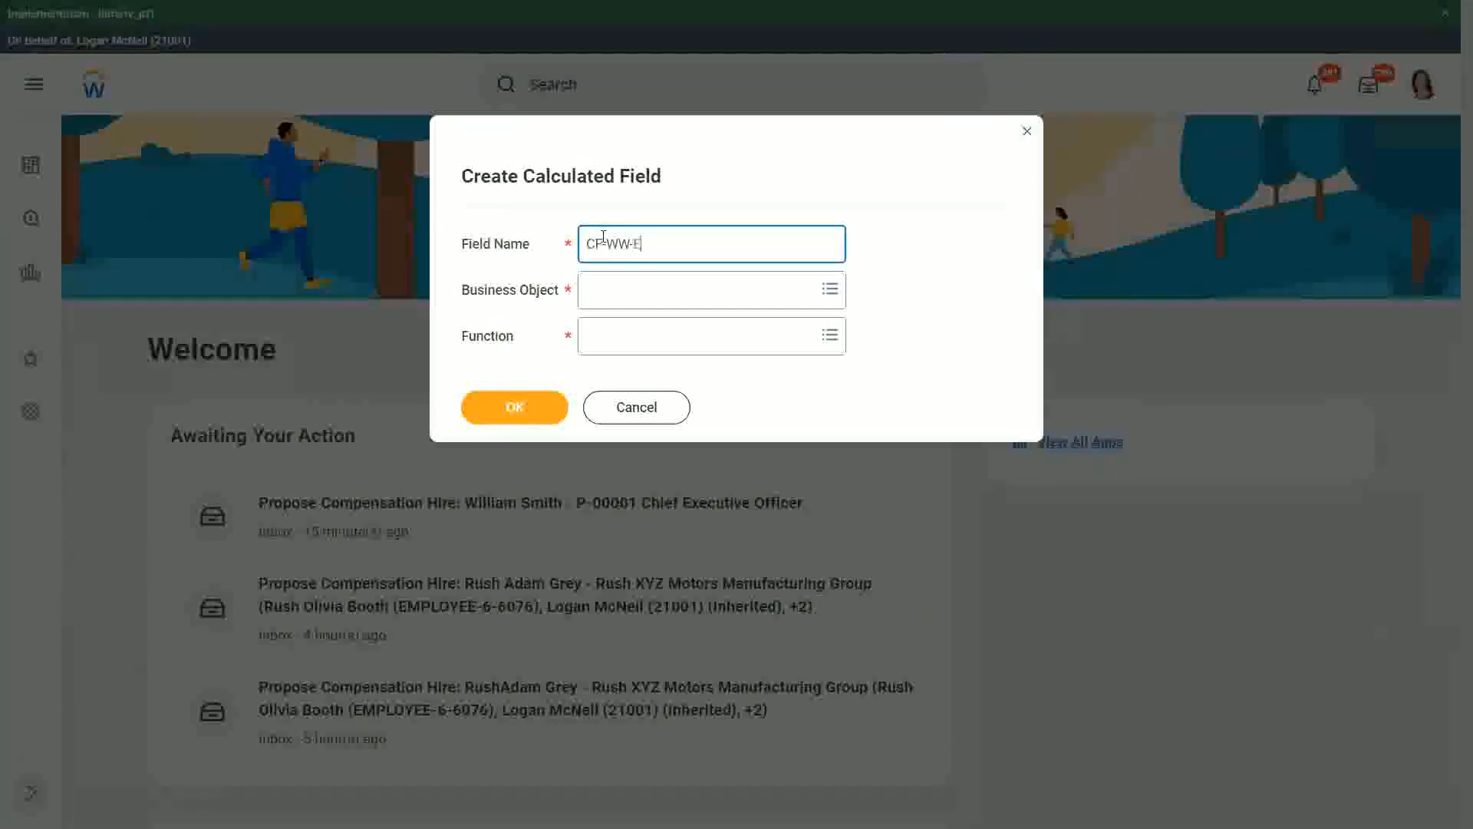
{"action": "type", "text": "val E"}
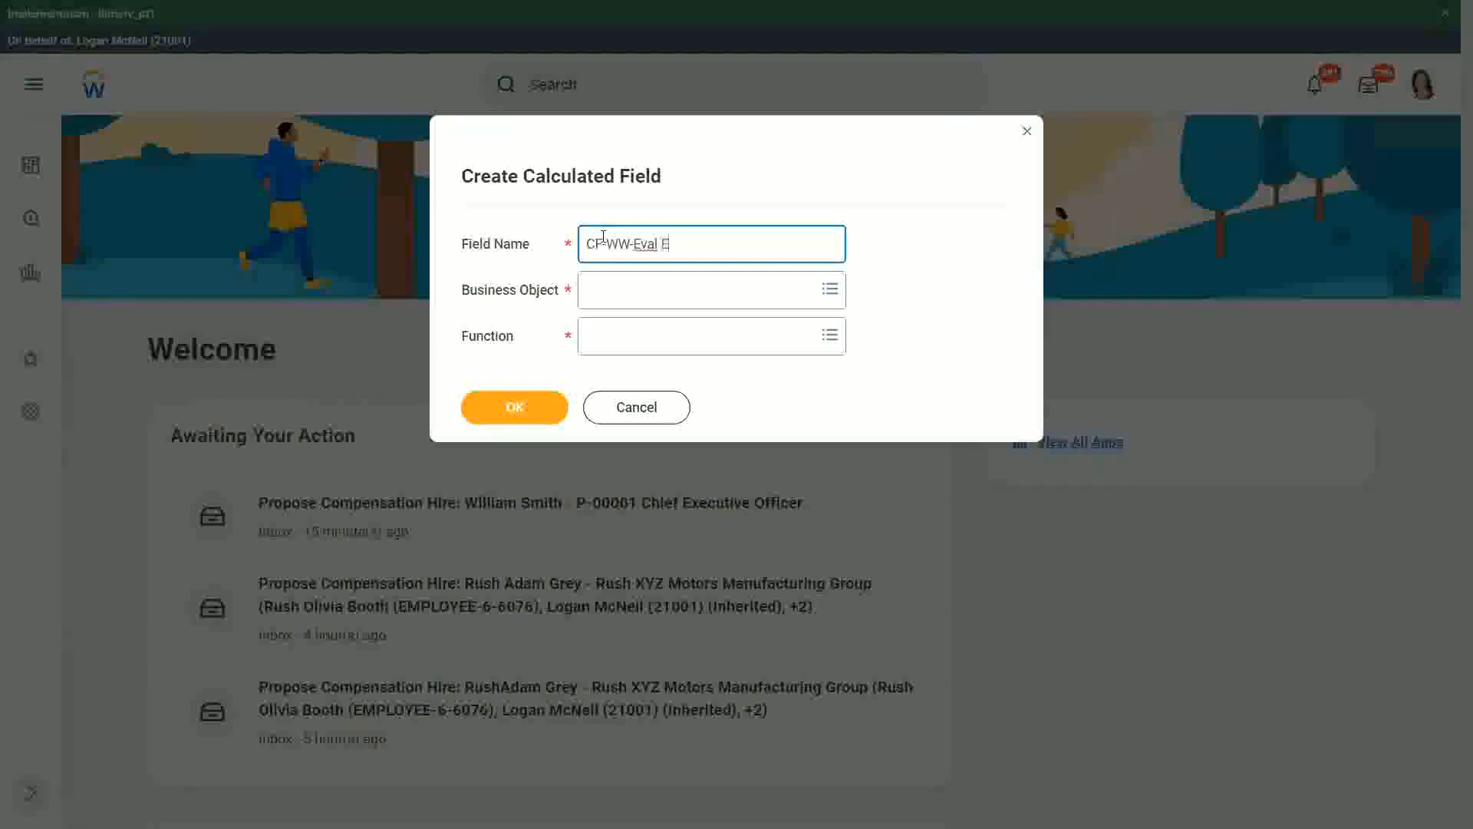
{"action": "type", "text": "xp"}
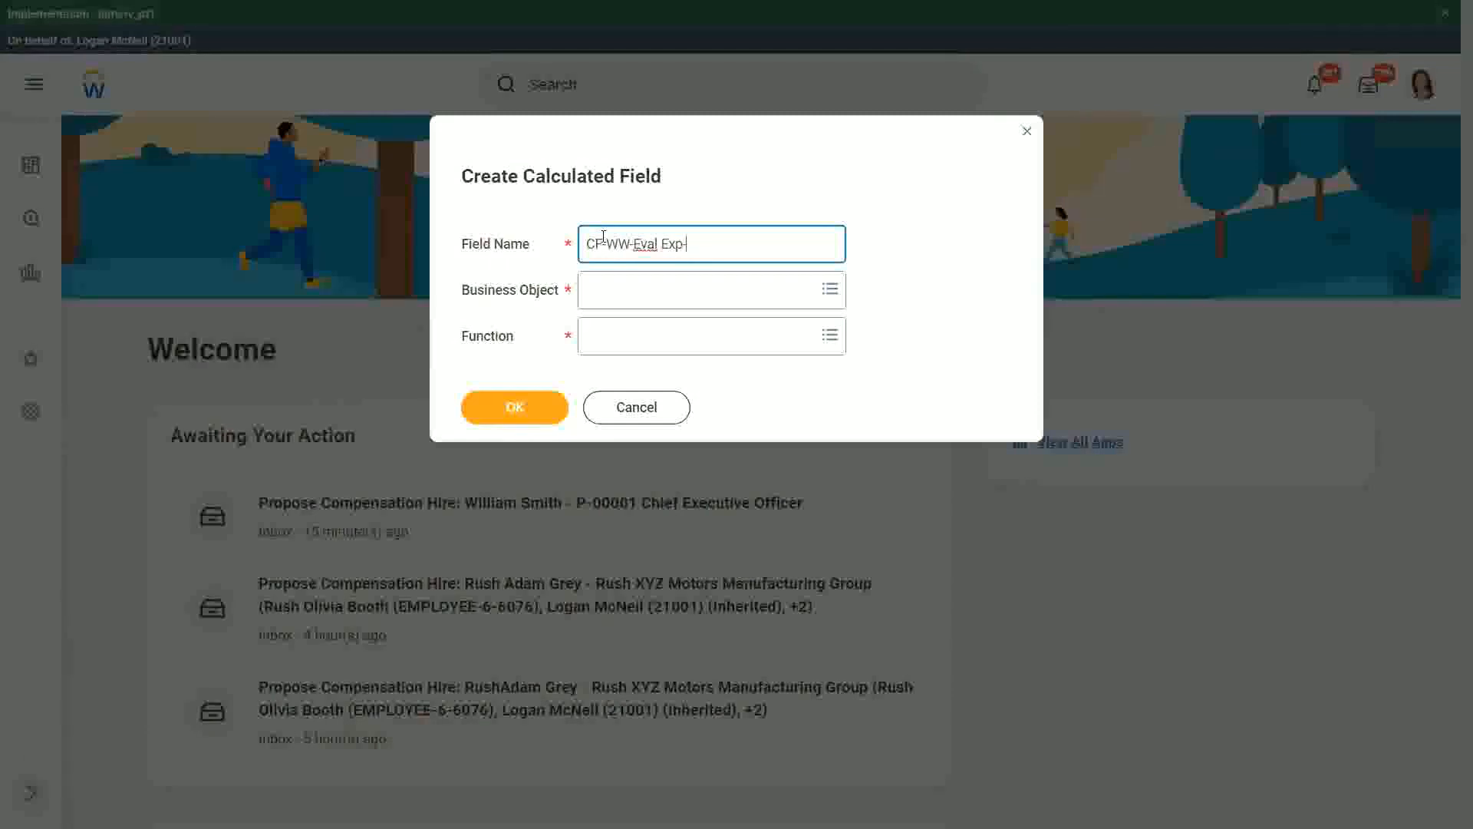
{"action": "type", "text": "-Test"}
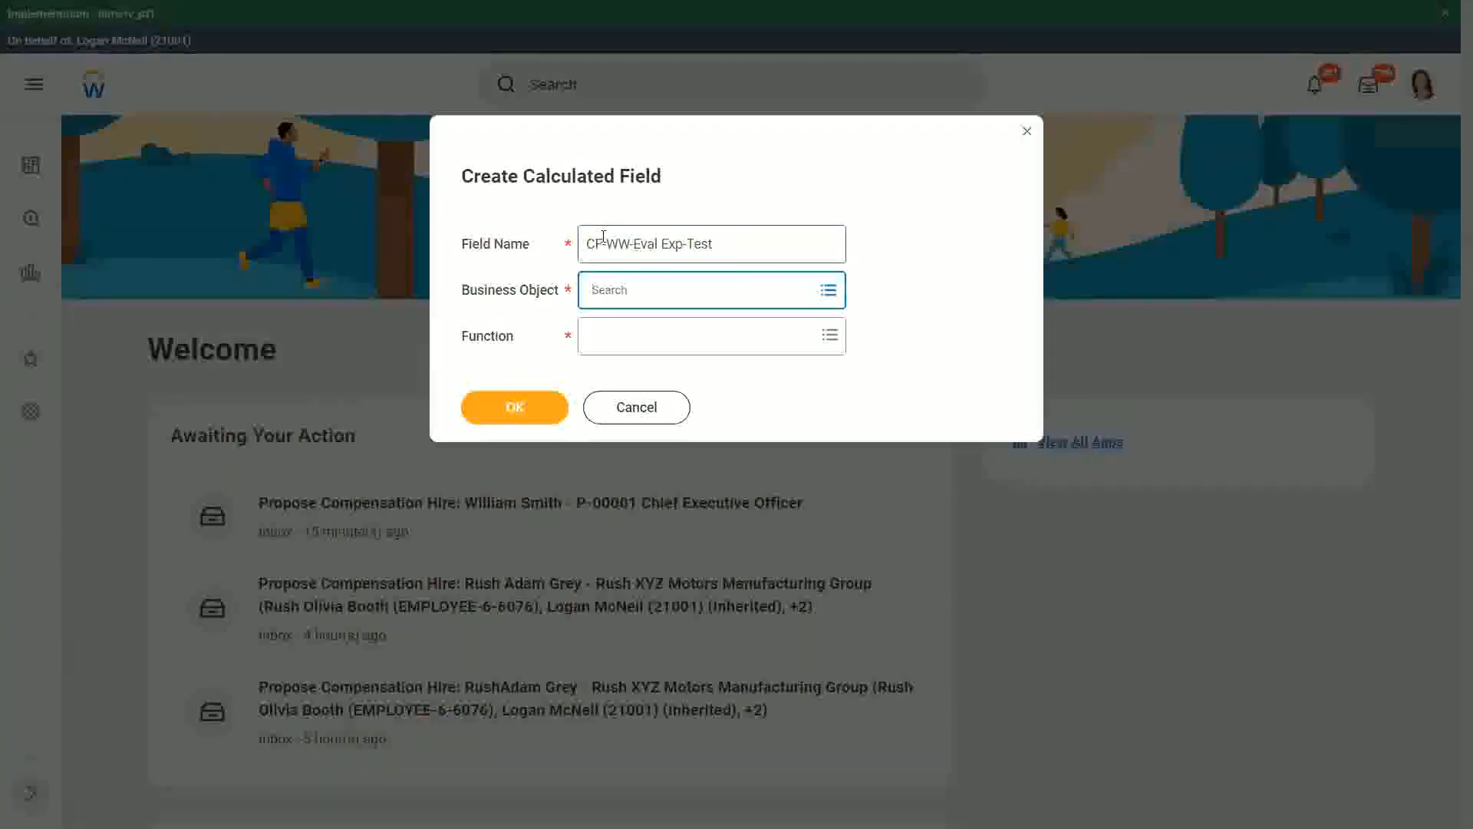
{"action": "type", "text": "worker"}
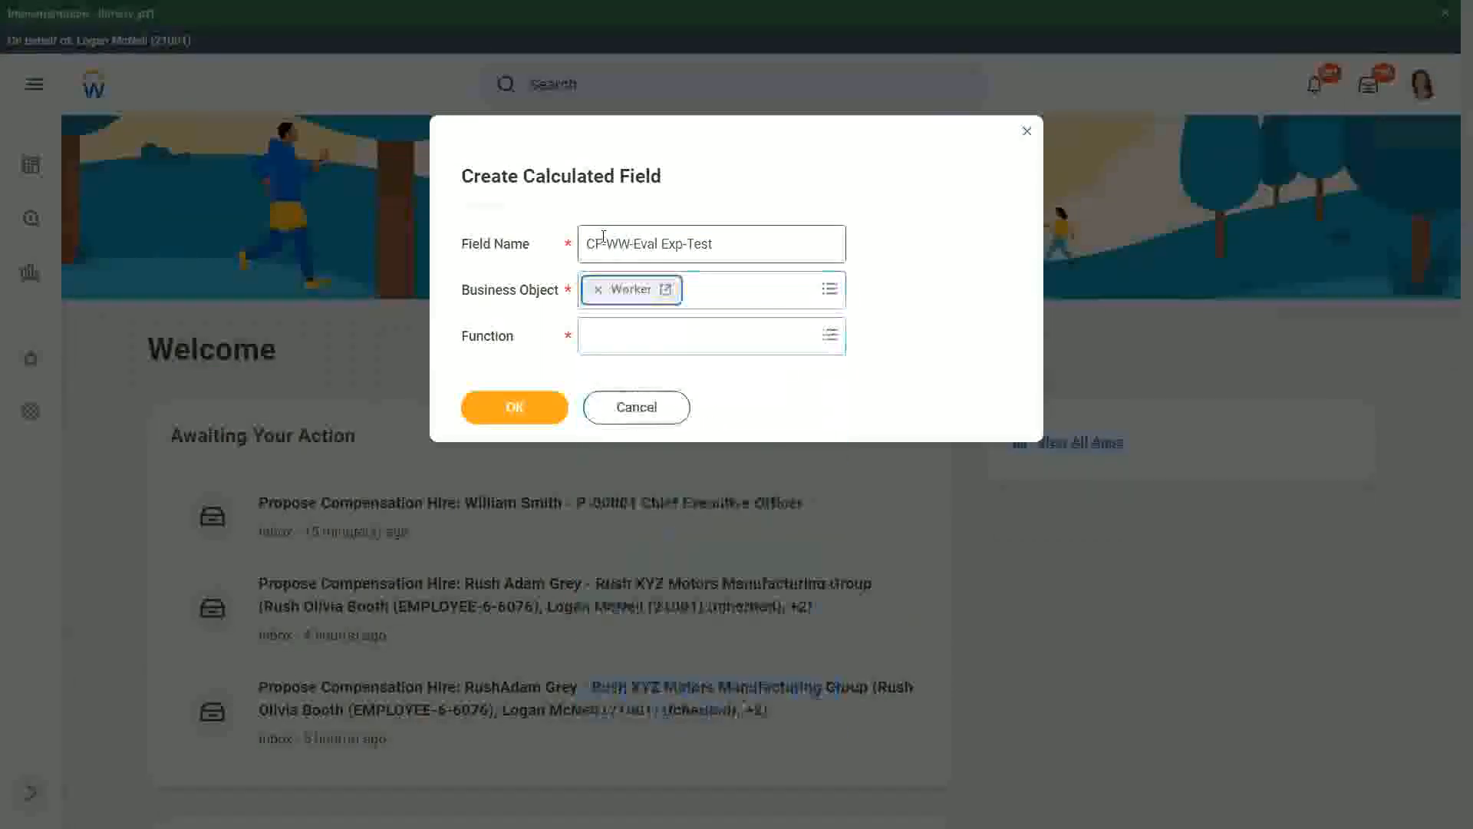
{"action": "type", "text": "eval"}
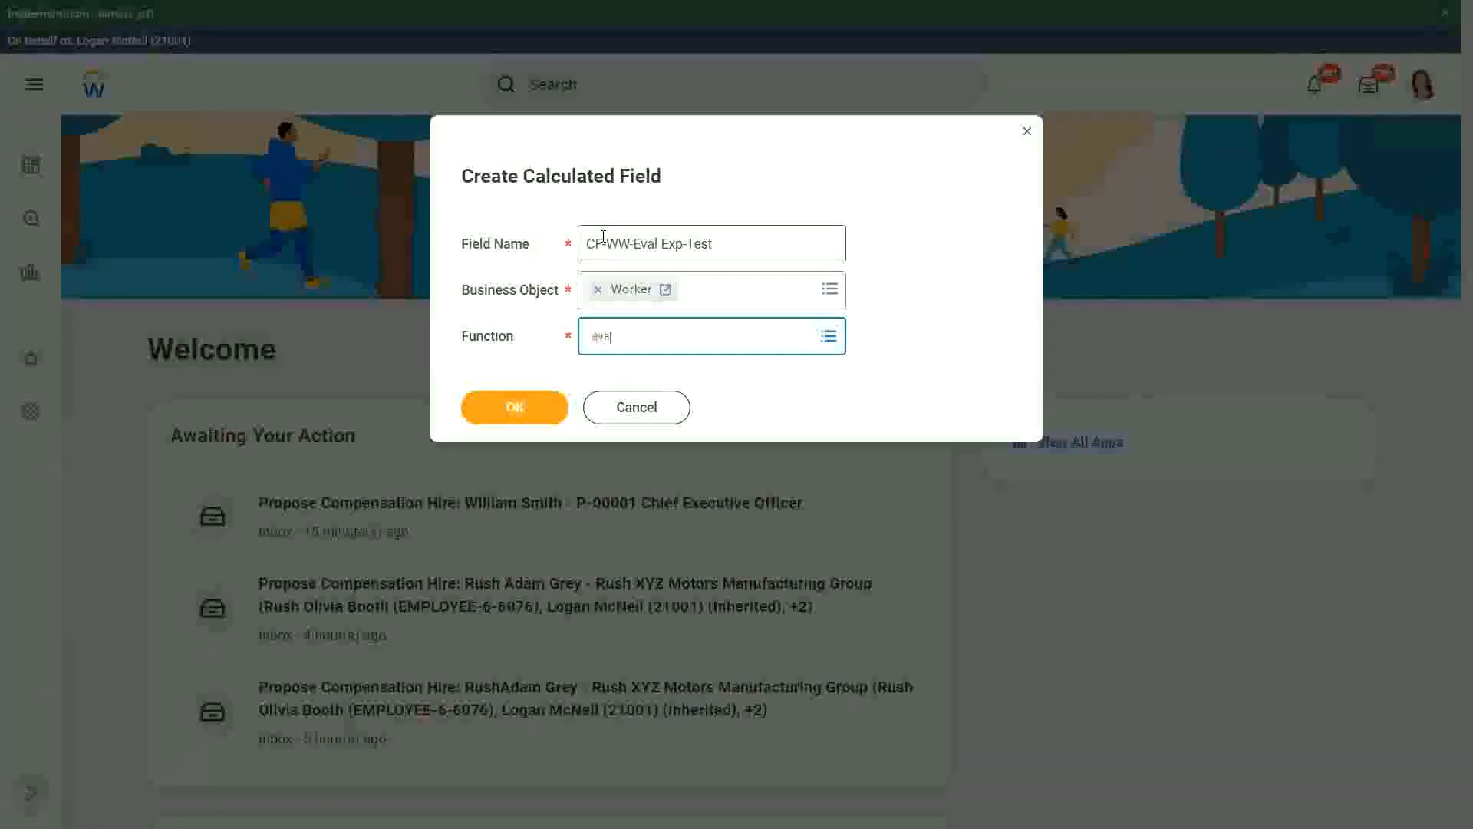
{"action": "type", "text": "exp"}
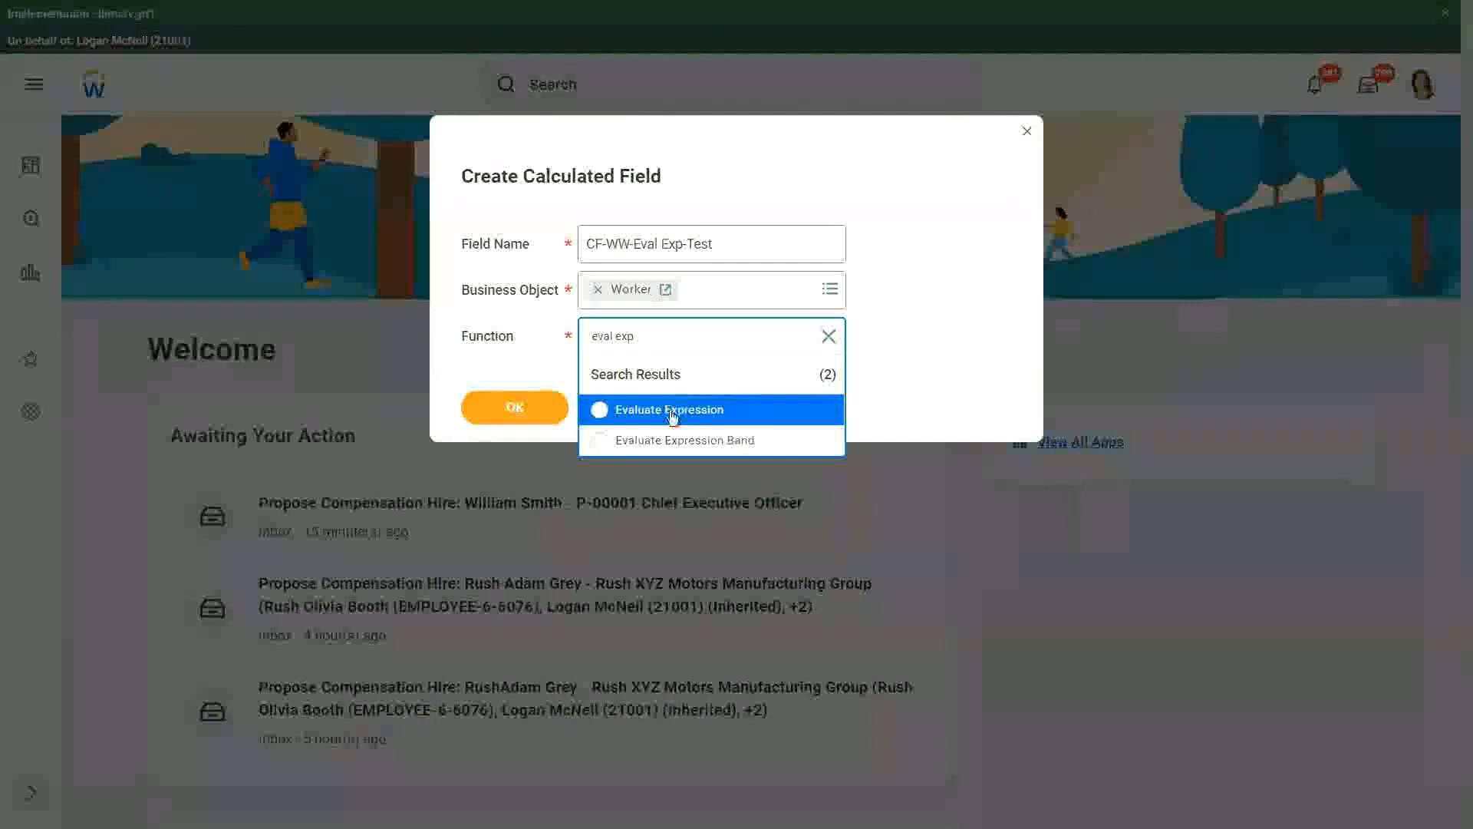
{"action": "left_click", "coordinate": [669, 409]}
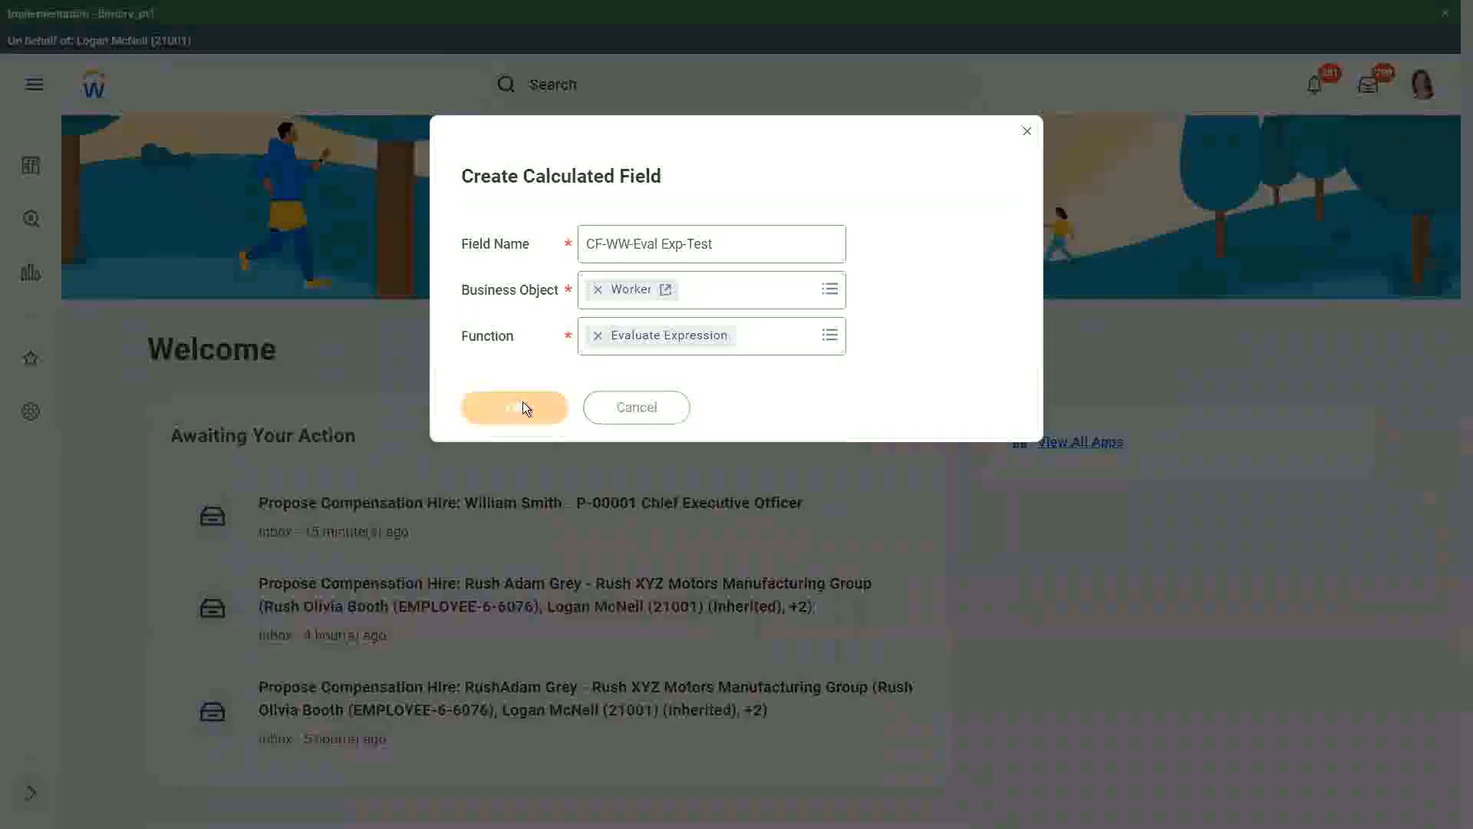
{"action": "left_click", "coordinate": [514, 407]}
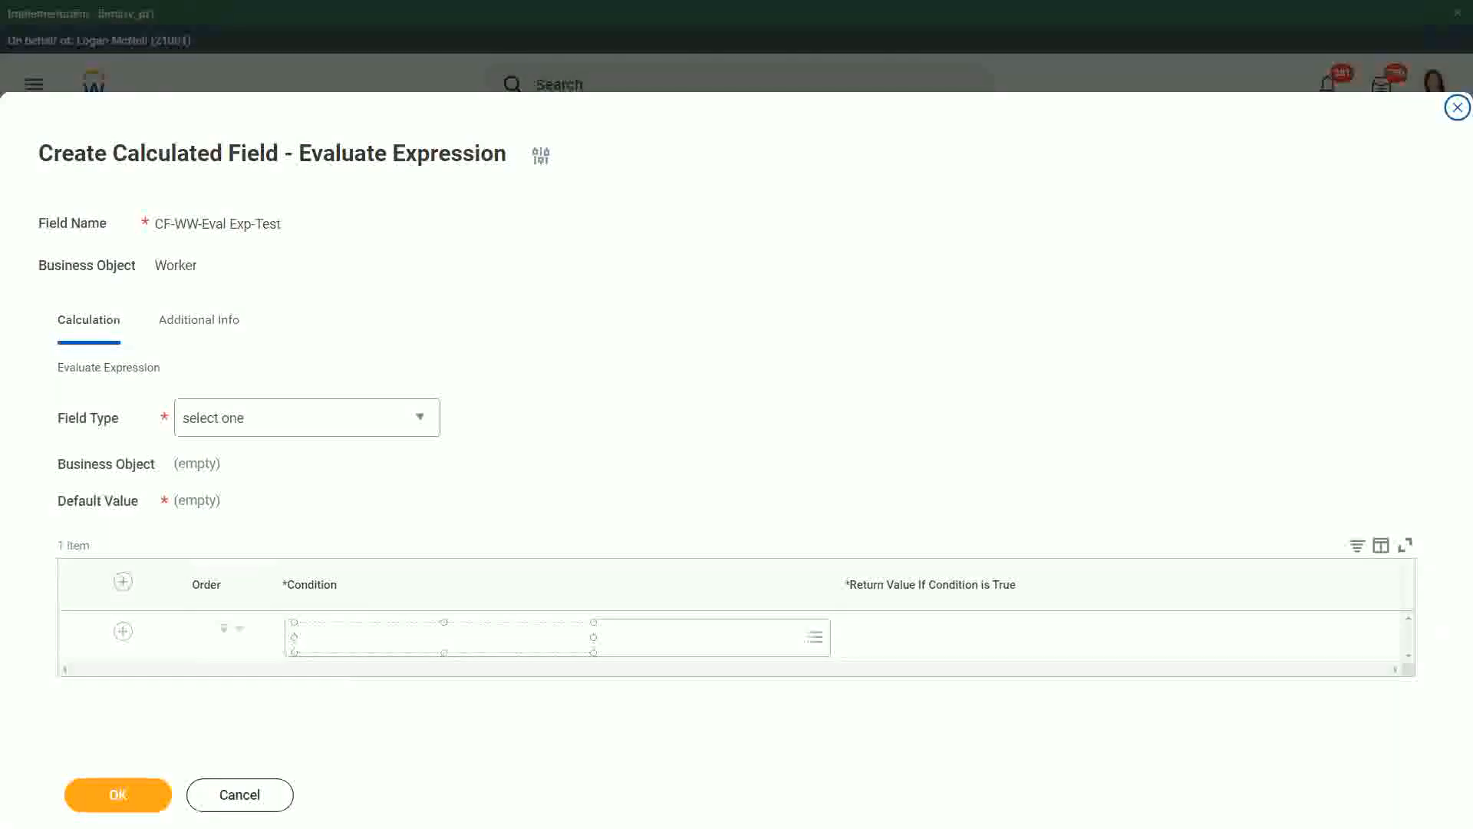
Annotate the condition column with "Boolean or a T/F field"
{"action": "type", "text": "Boolean"}
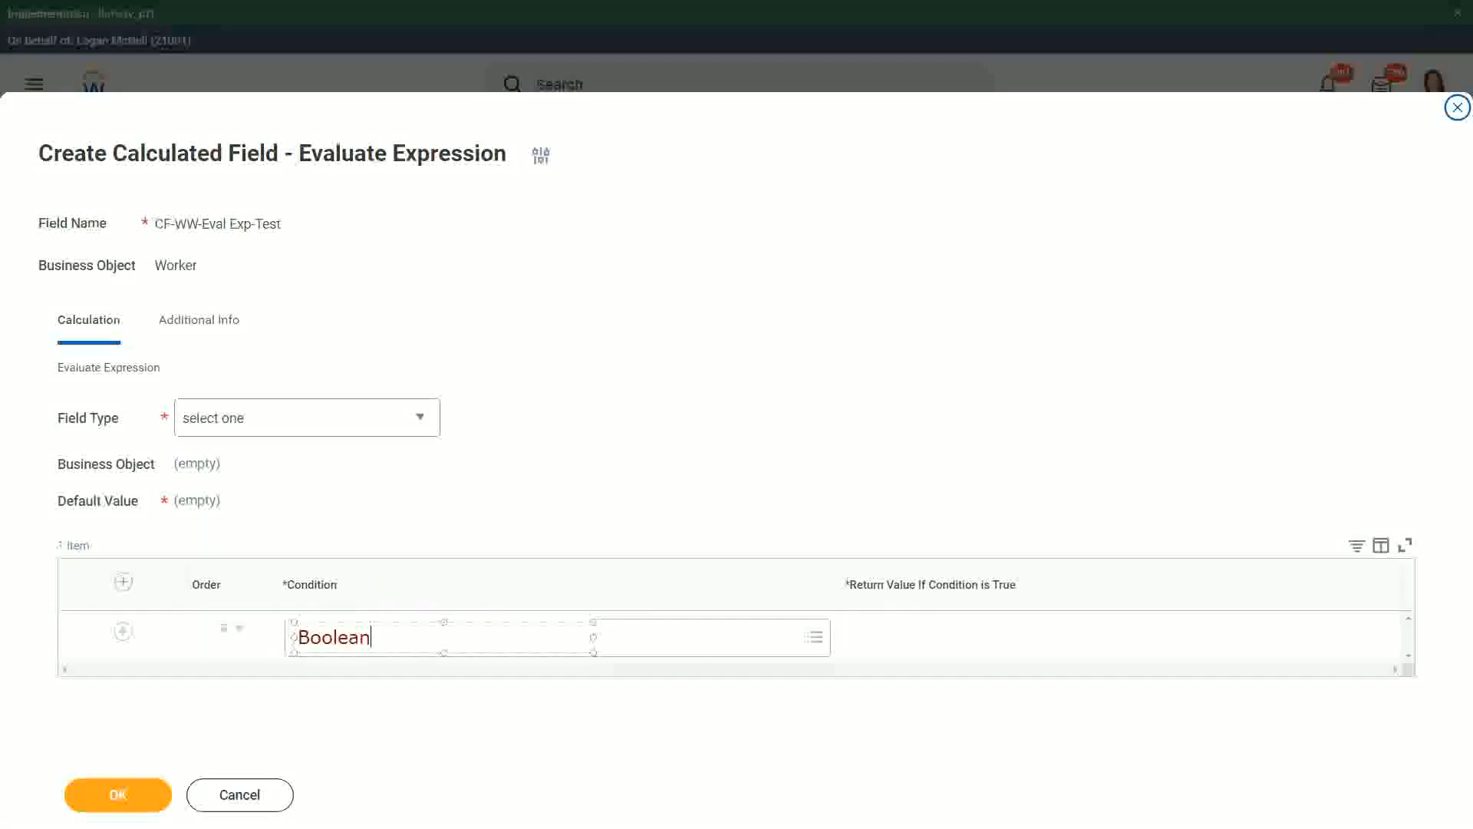
{"action": "type", "text": "or a T"}
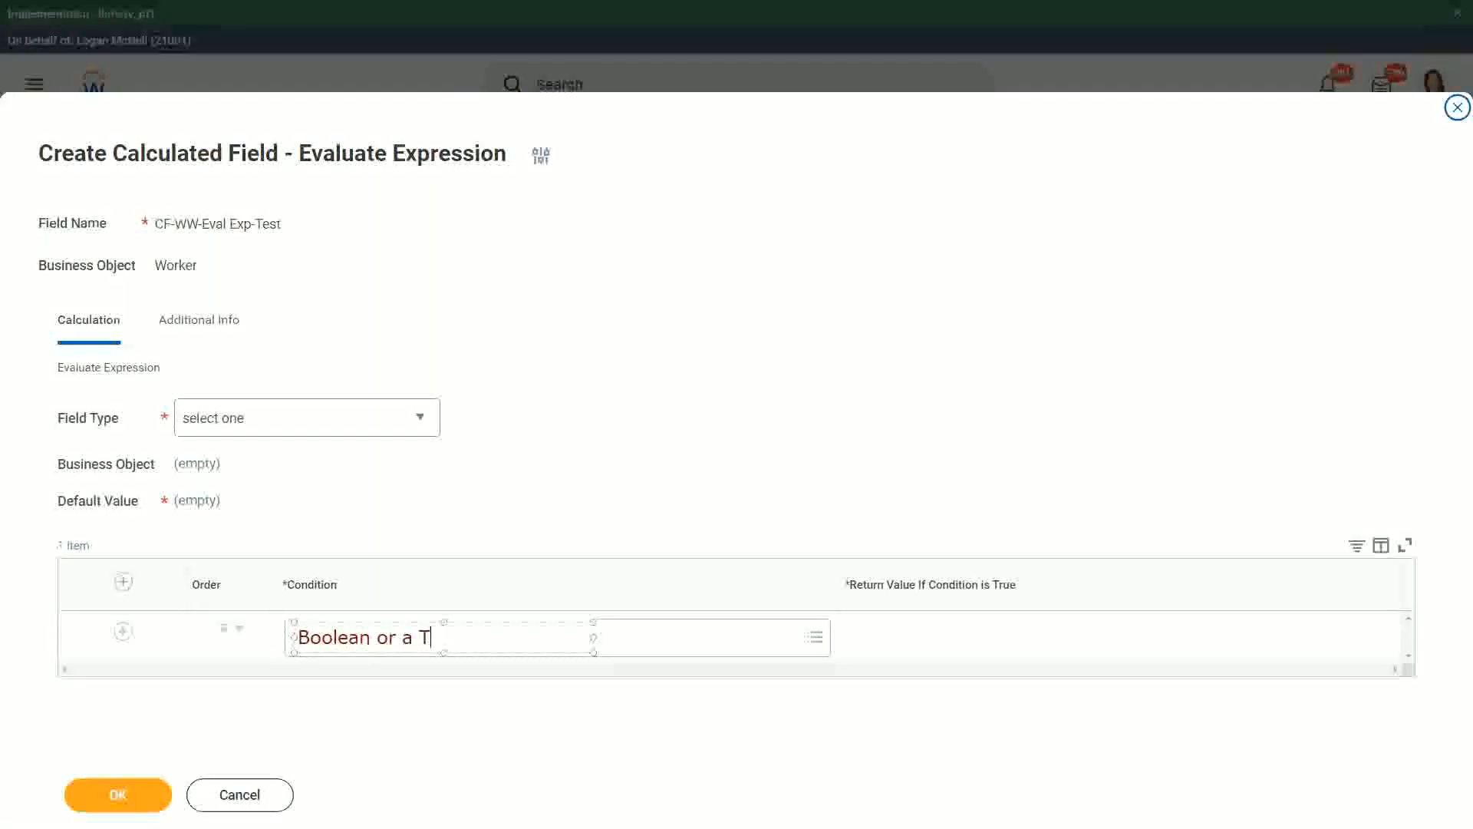
{"action": "type", "text": "/F field"}
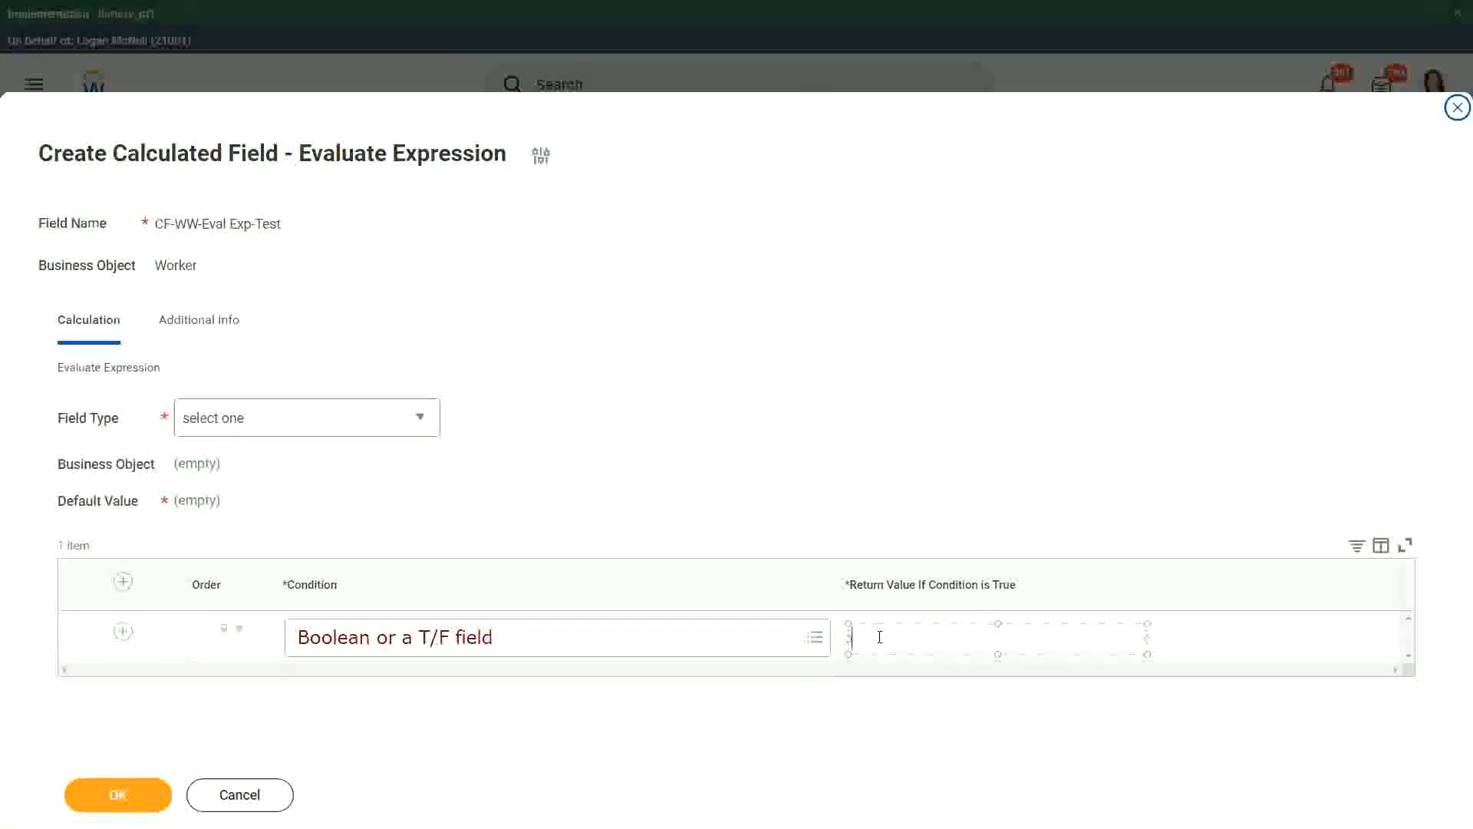
Annotate the return value column with "Another Calc Field that gives the result"
{"action": "type", "text": "Another Calc"}
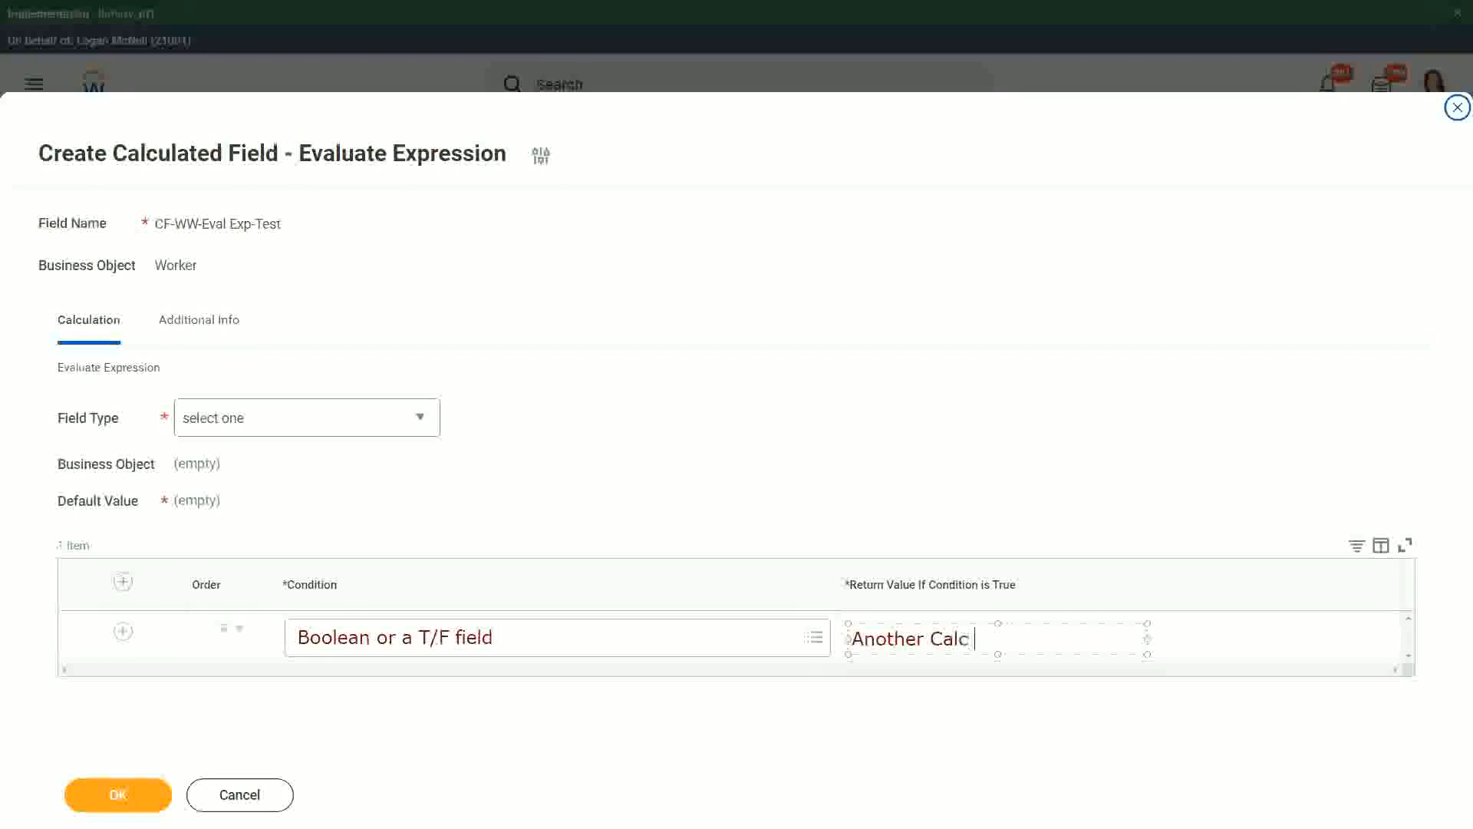
{"action": "type", "text": "Field that gives the resul"}
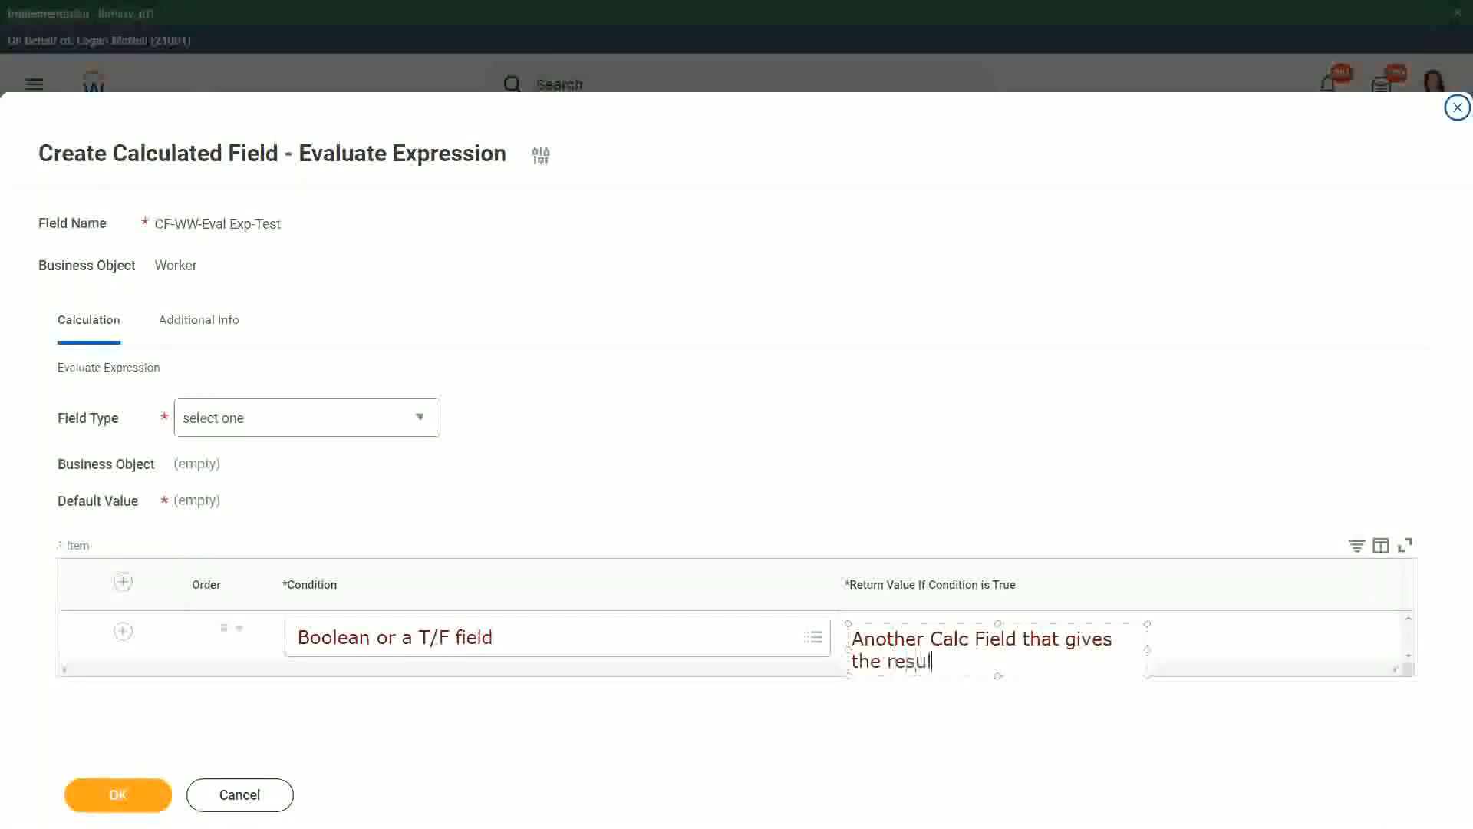
{"action": "type", "text": "t"}
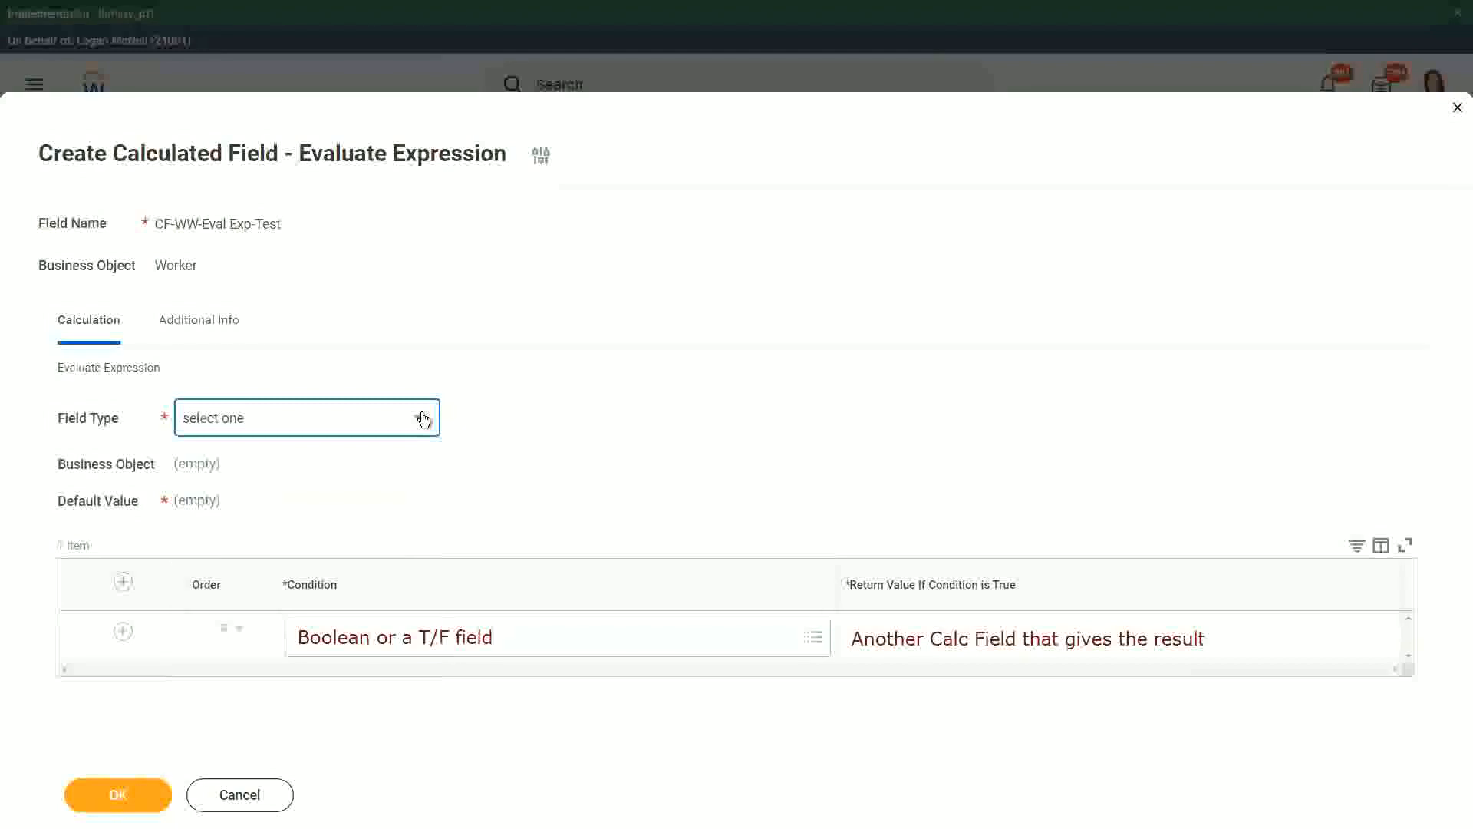
Set Field Type to Text and note "Some Default Value" in Default Value
{"action": "left_click", "coordinate": [306, 417]}
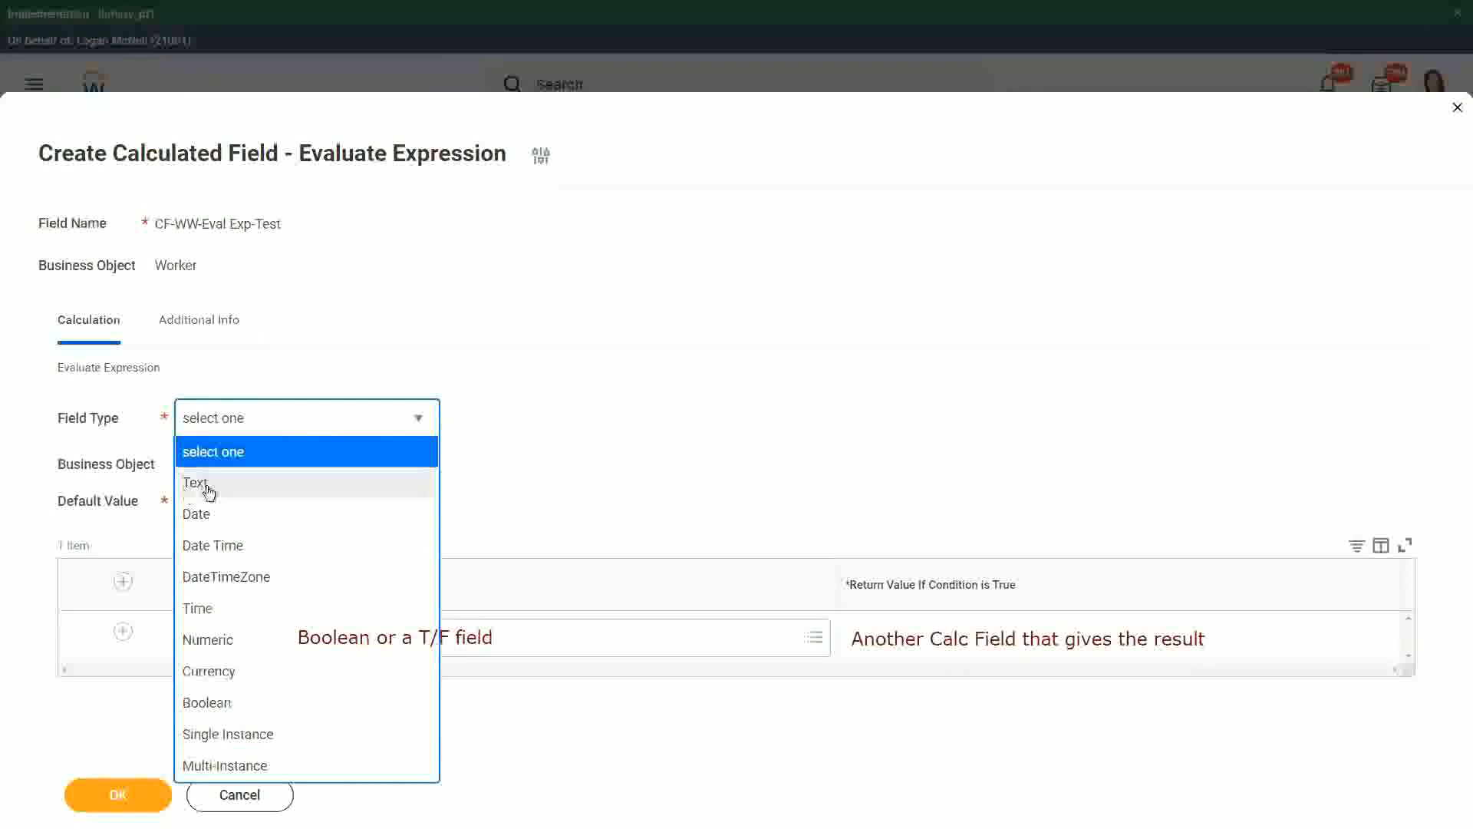
{"action": "left_click", "coordinate": [195, 483]}
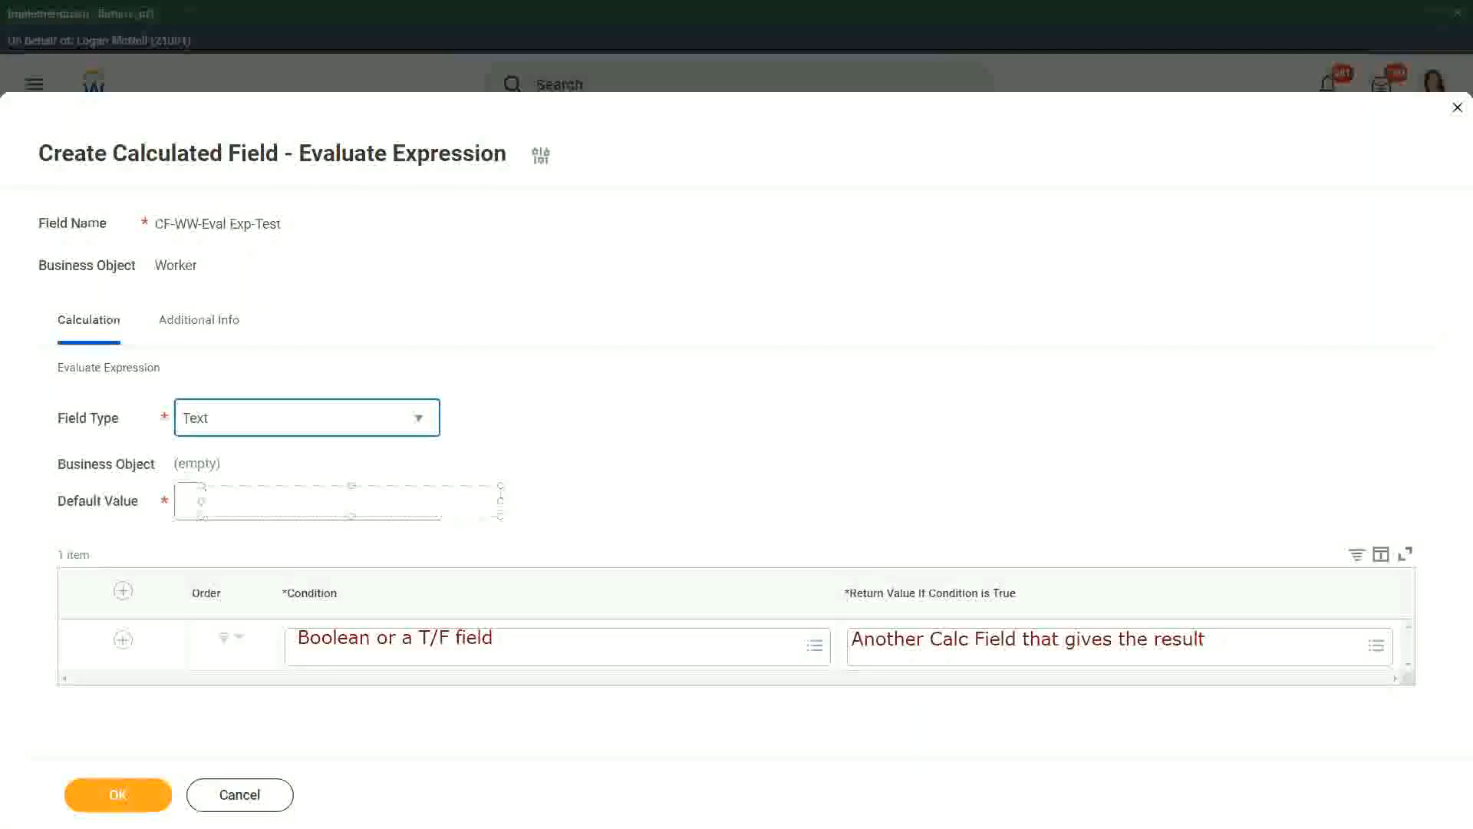
{"action": "type", "text": "Some"}
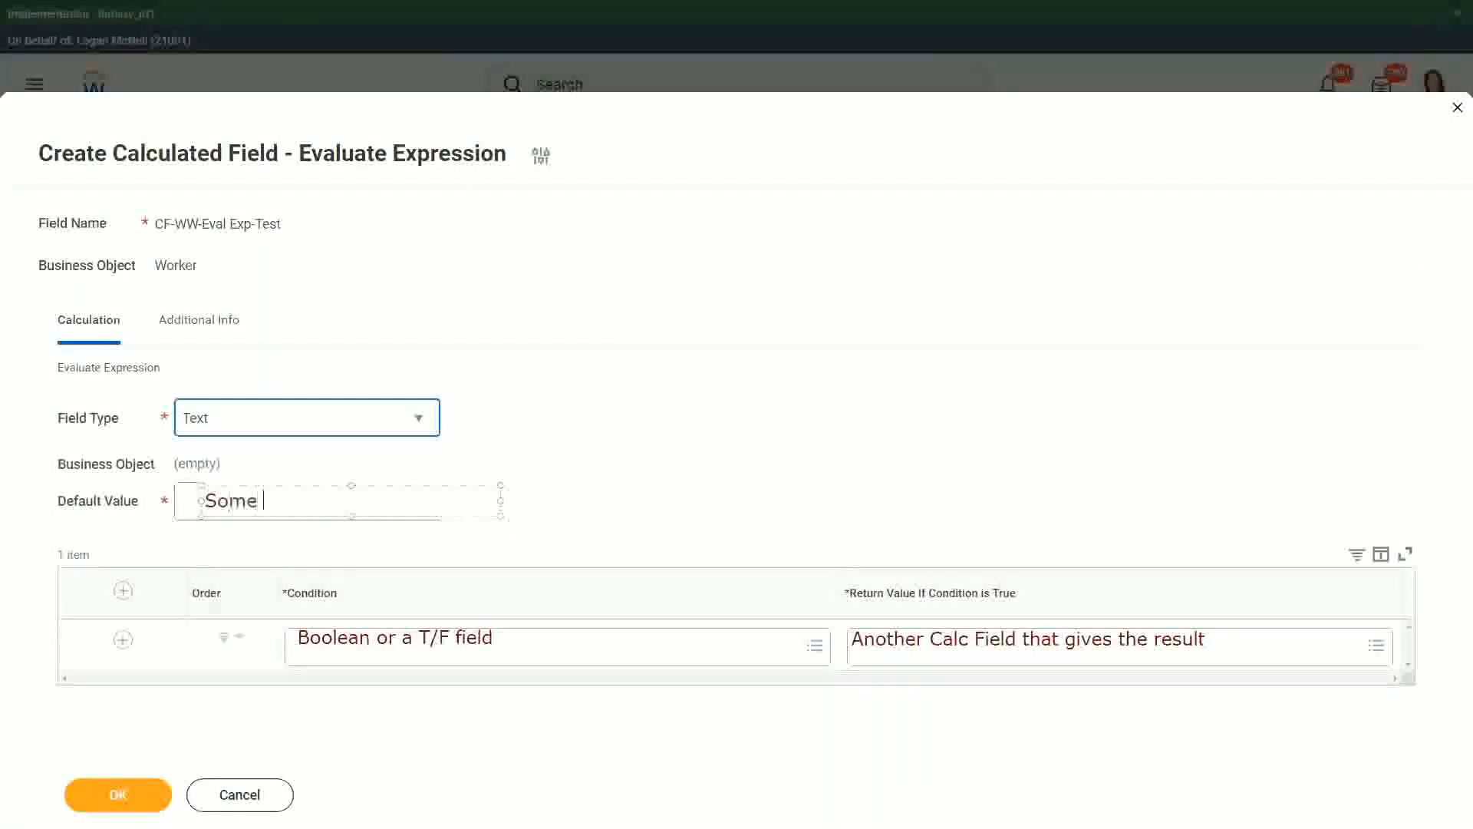
{"action": "type", "text": "Default Value"}
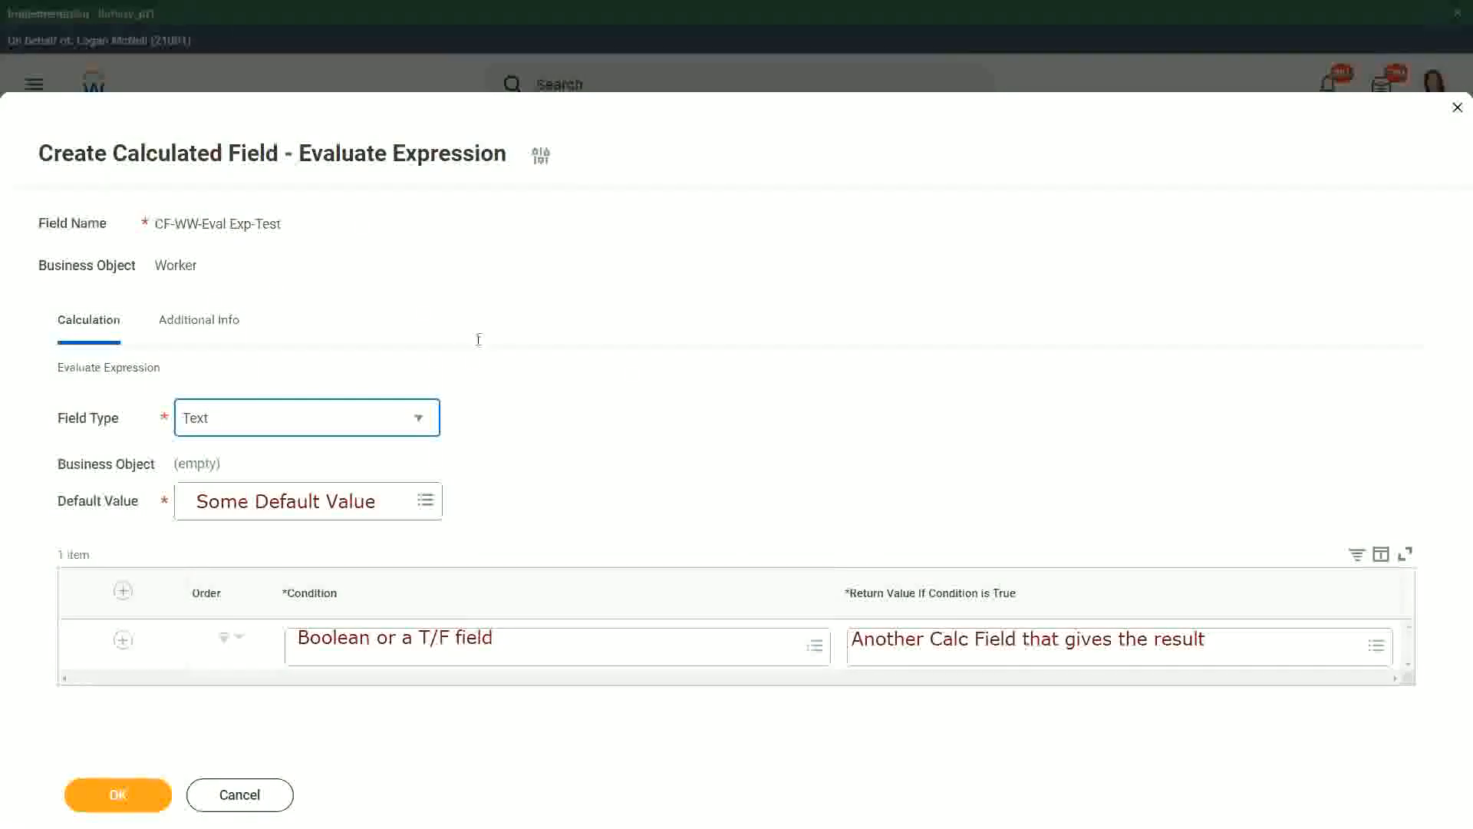
{"action": "mouse_move", "coordinate": [522, 610]}
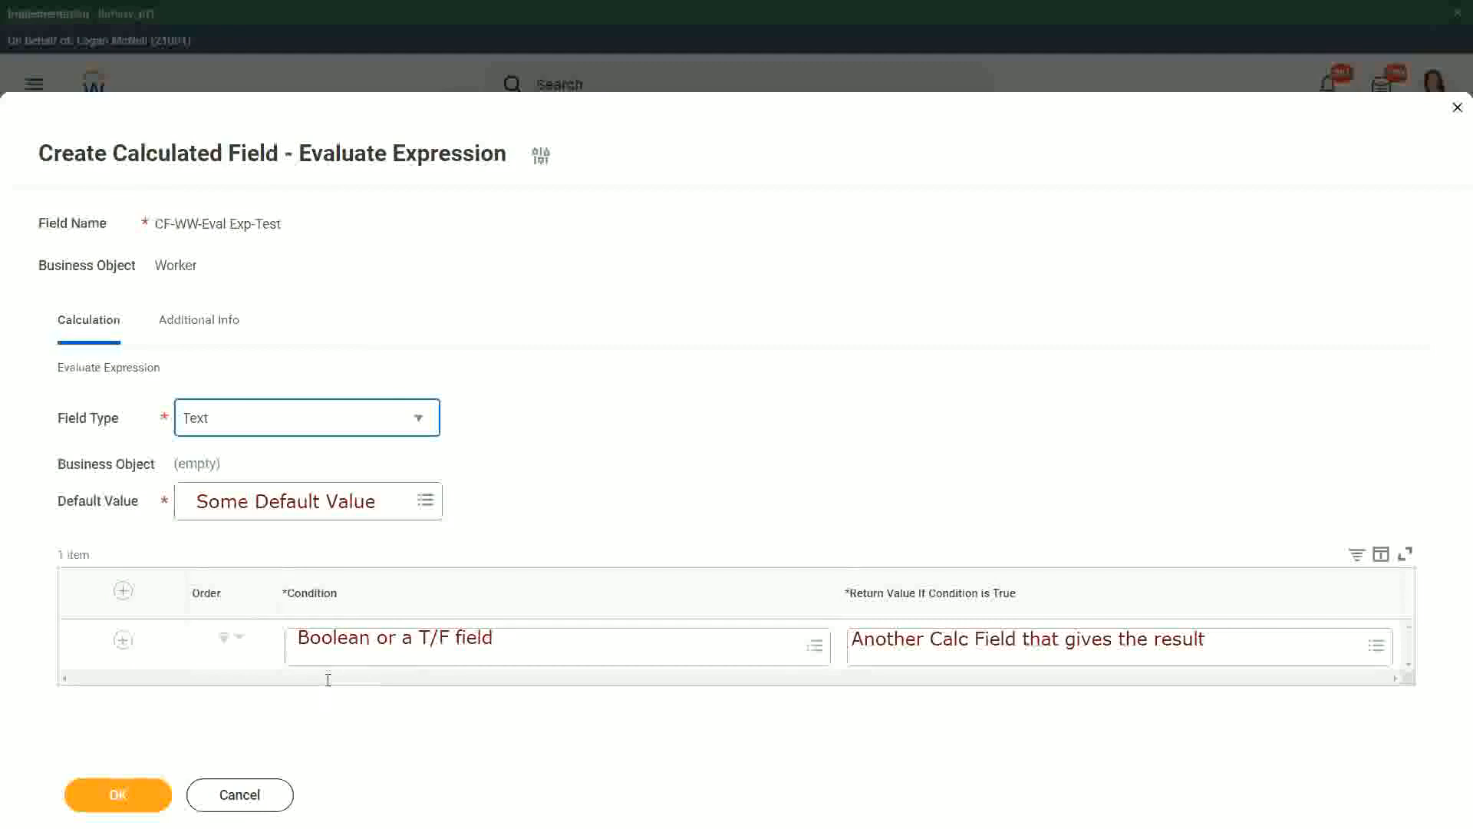
{"action": "mouse_move", "coordinate": [416, 749]}
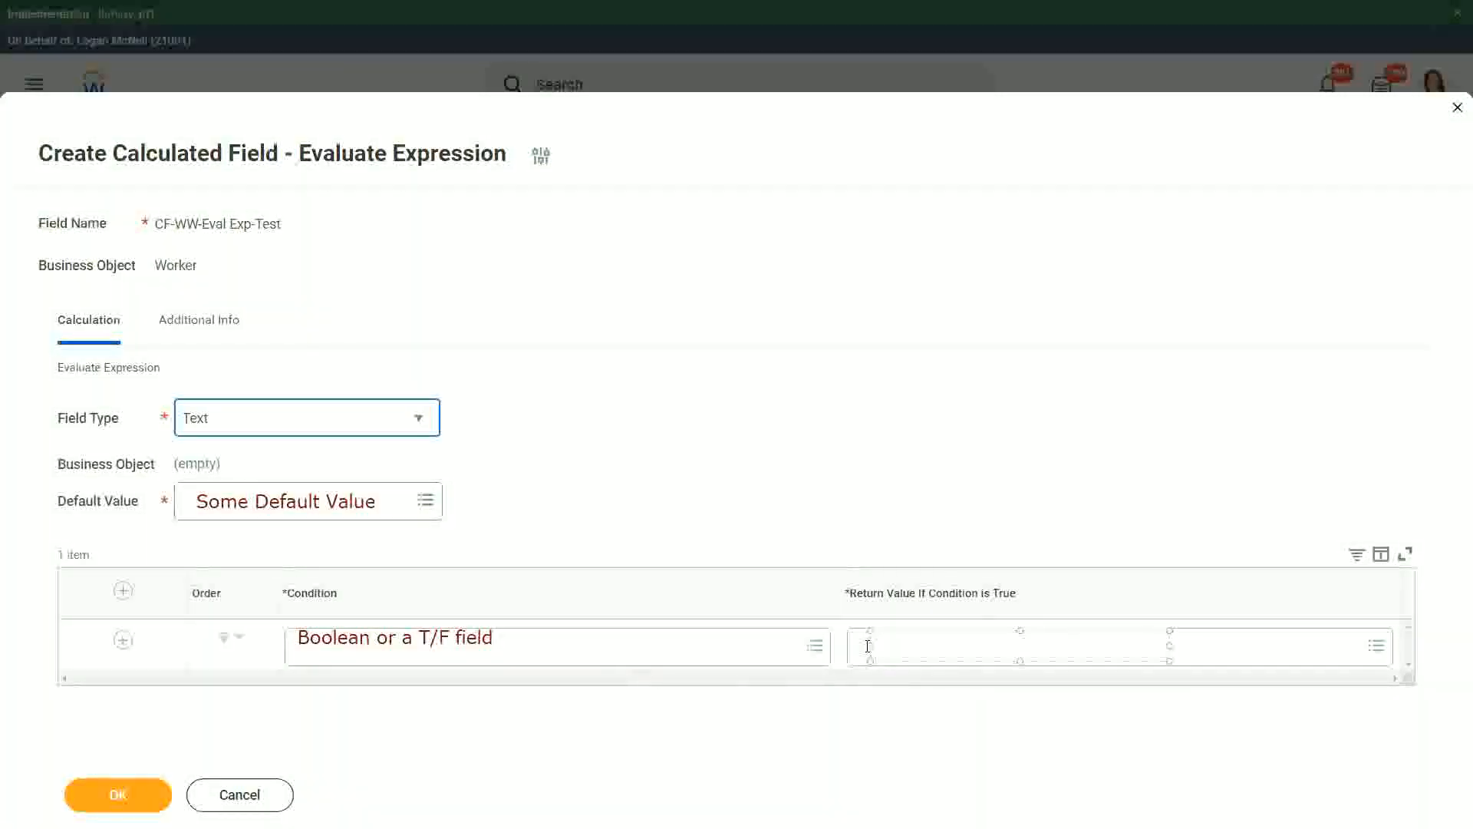
Rewrite the return value note as "Type in the value that you want in the output"
{"action": "type", "text": "Ty"}
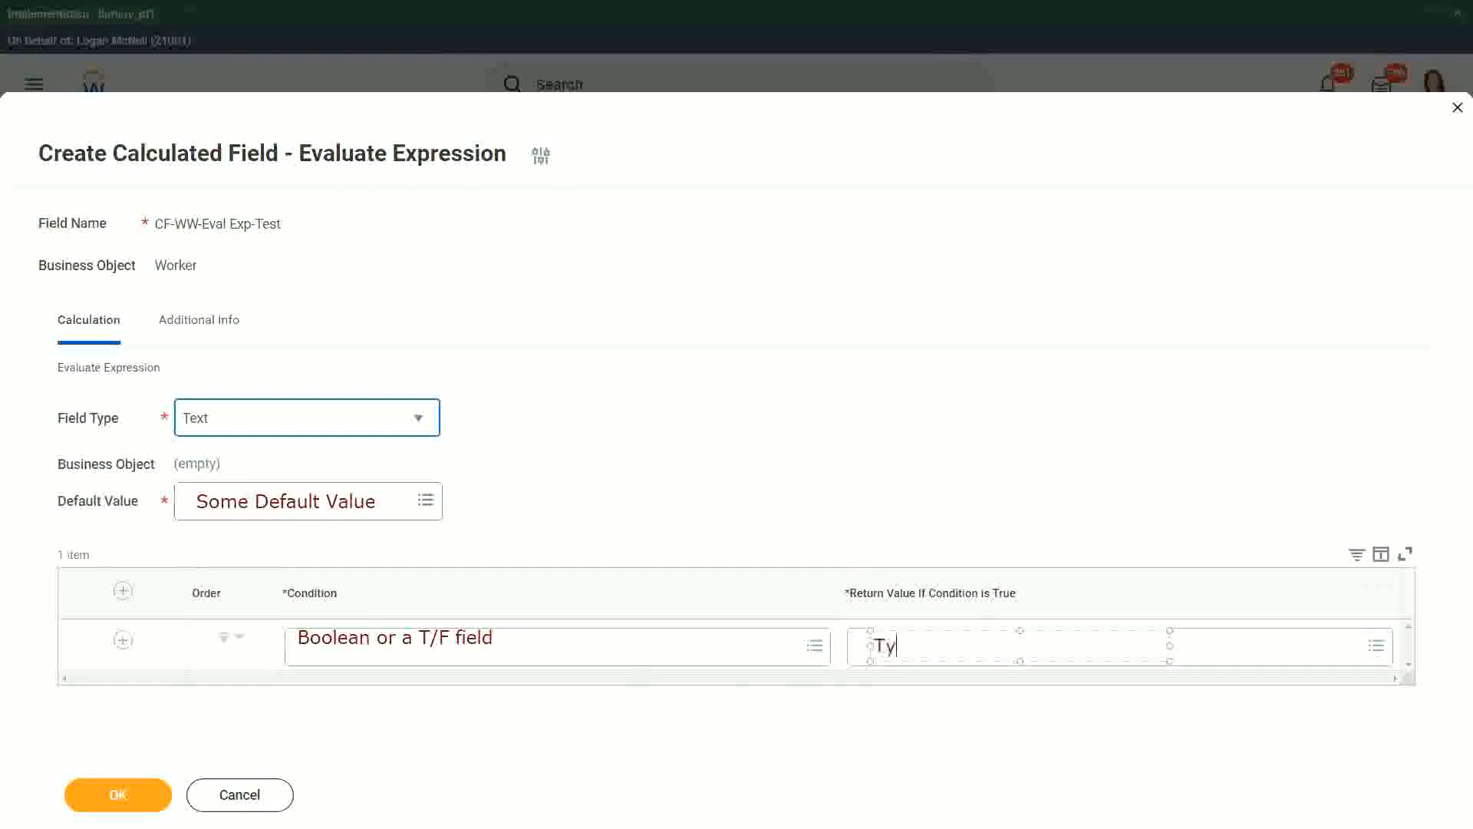
{"action": "type", "text": "Type in the"}
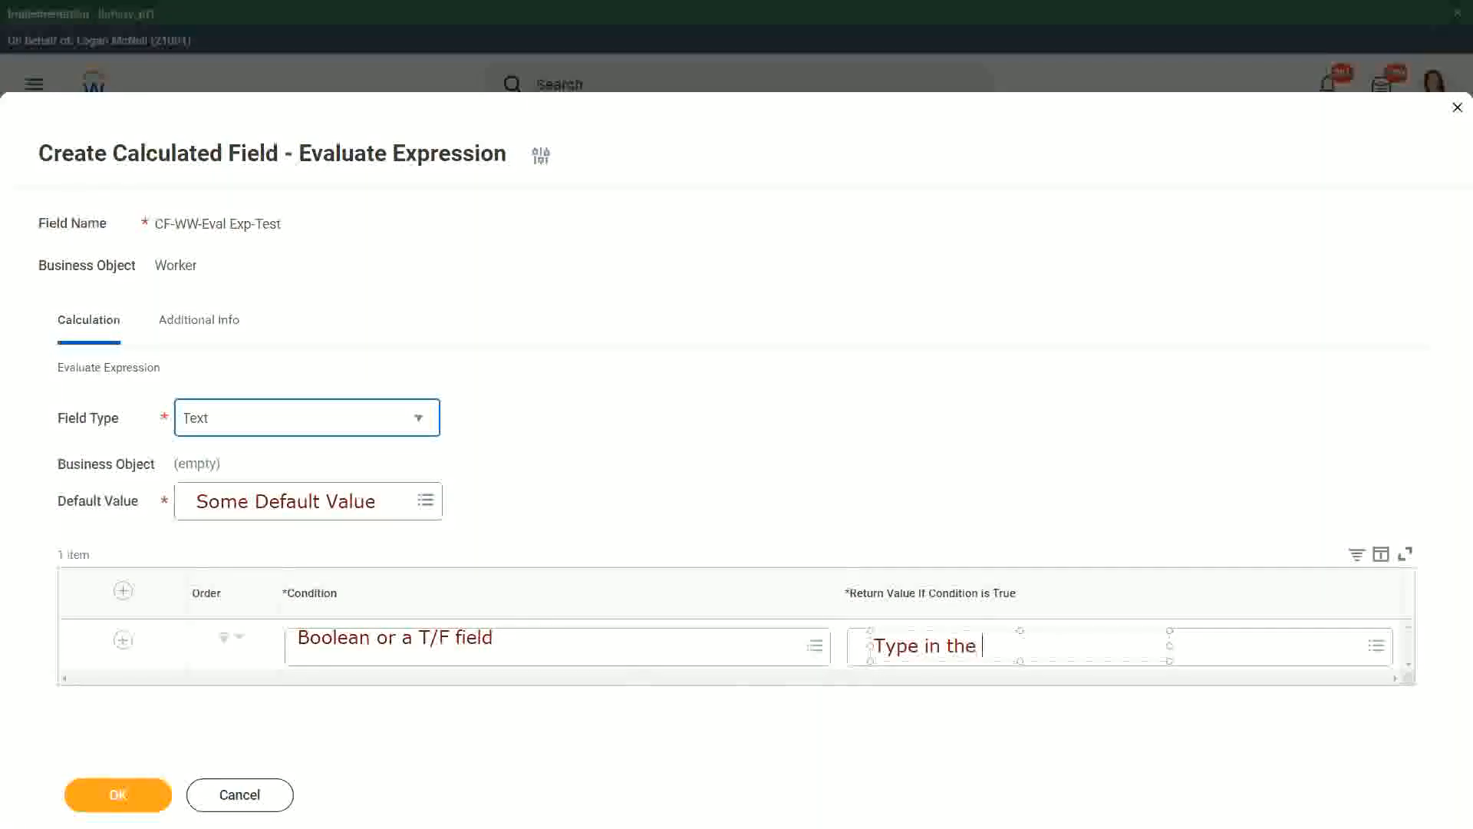
{"action": "type", "text": "value that"}
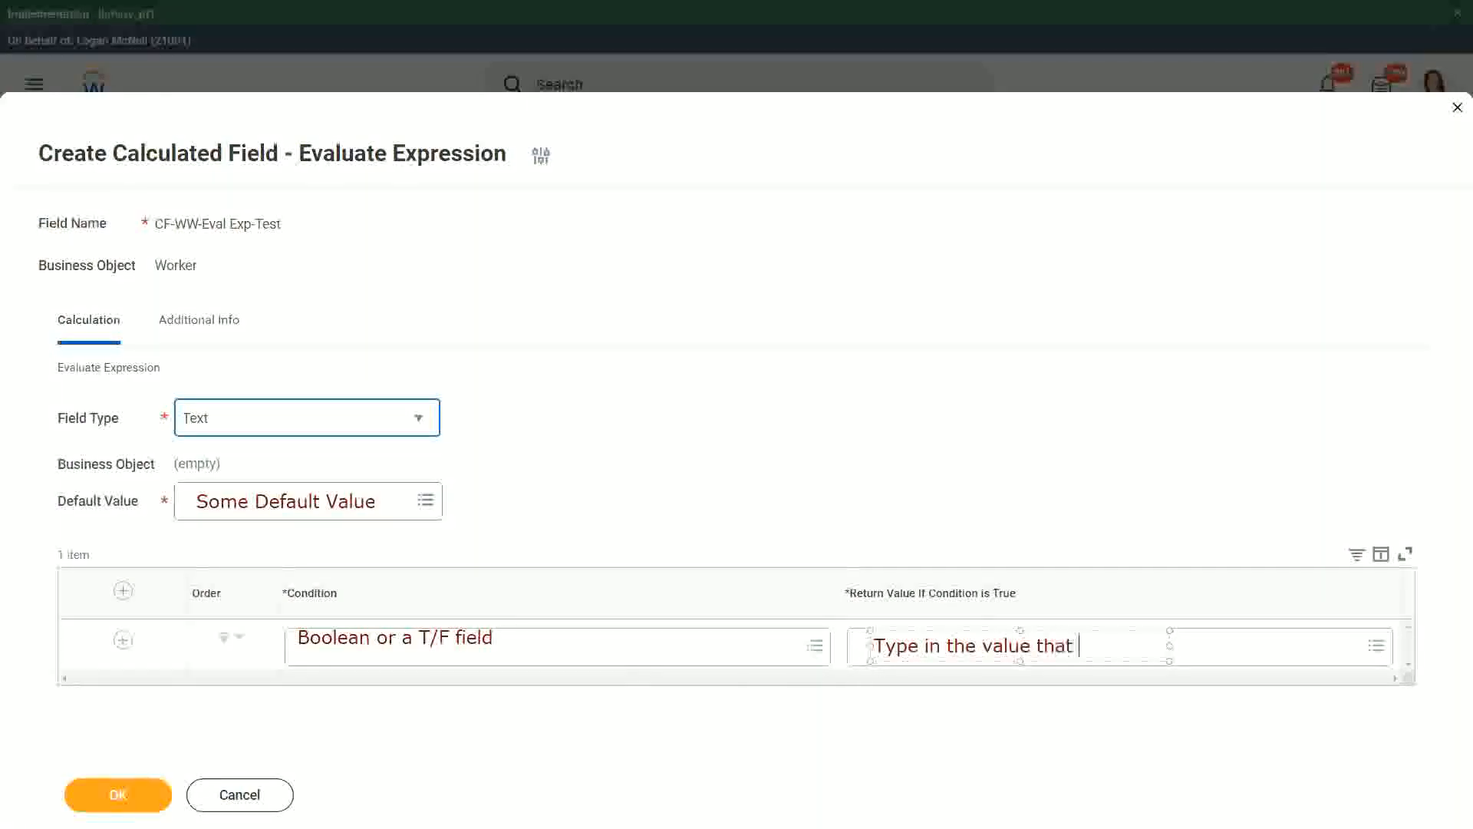
{"action": "type", "text": "you want in"}
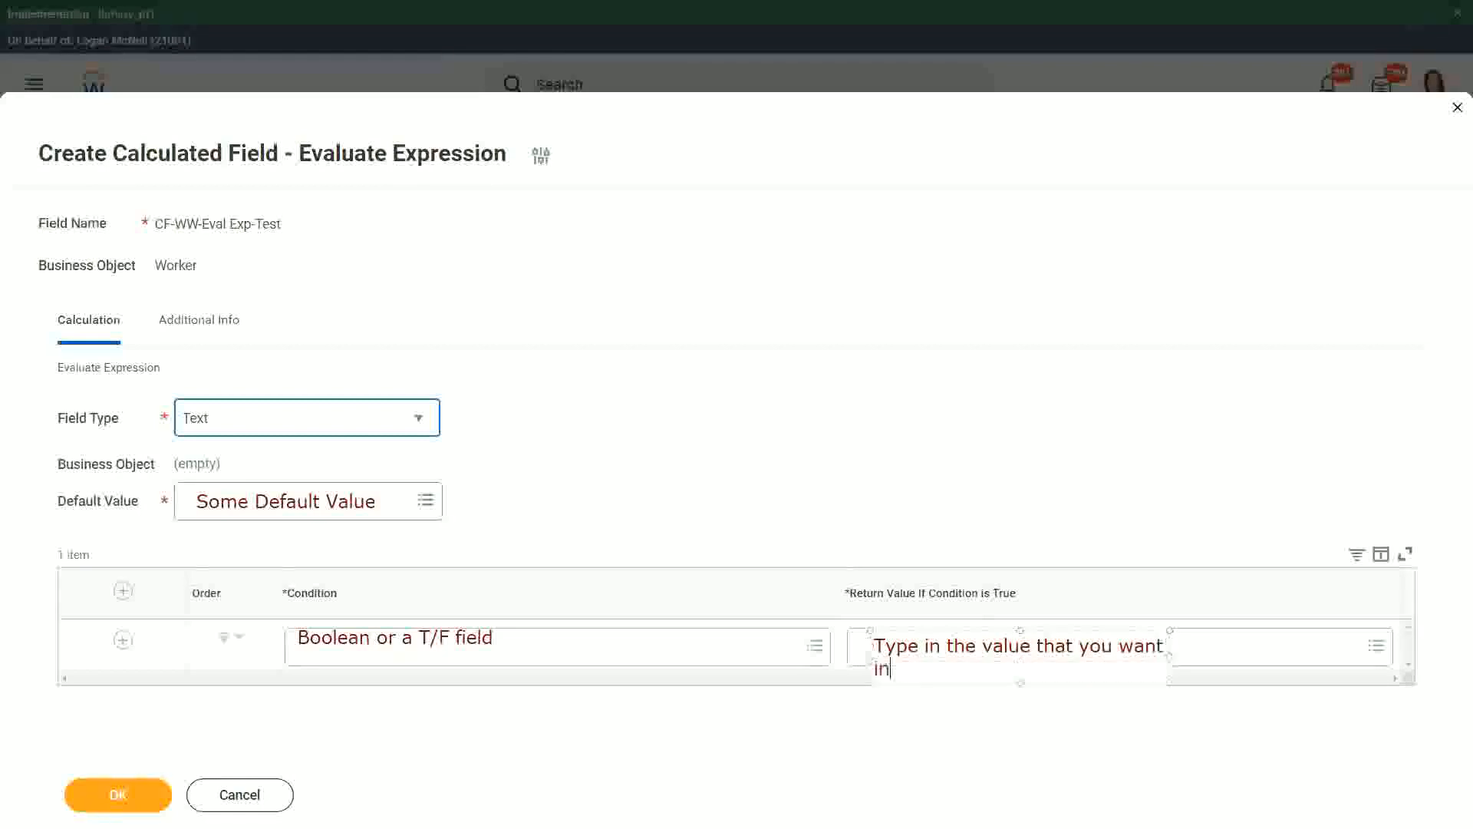
{"action": "type", "text": "the outp"}
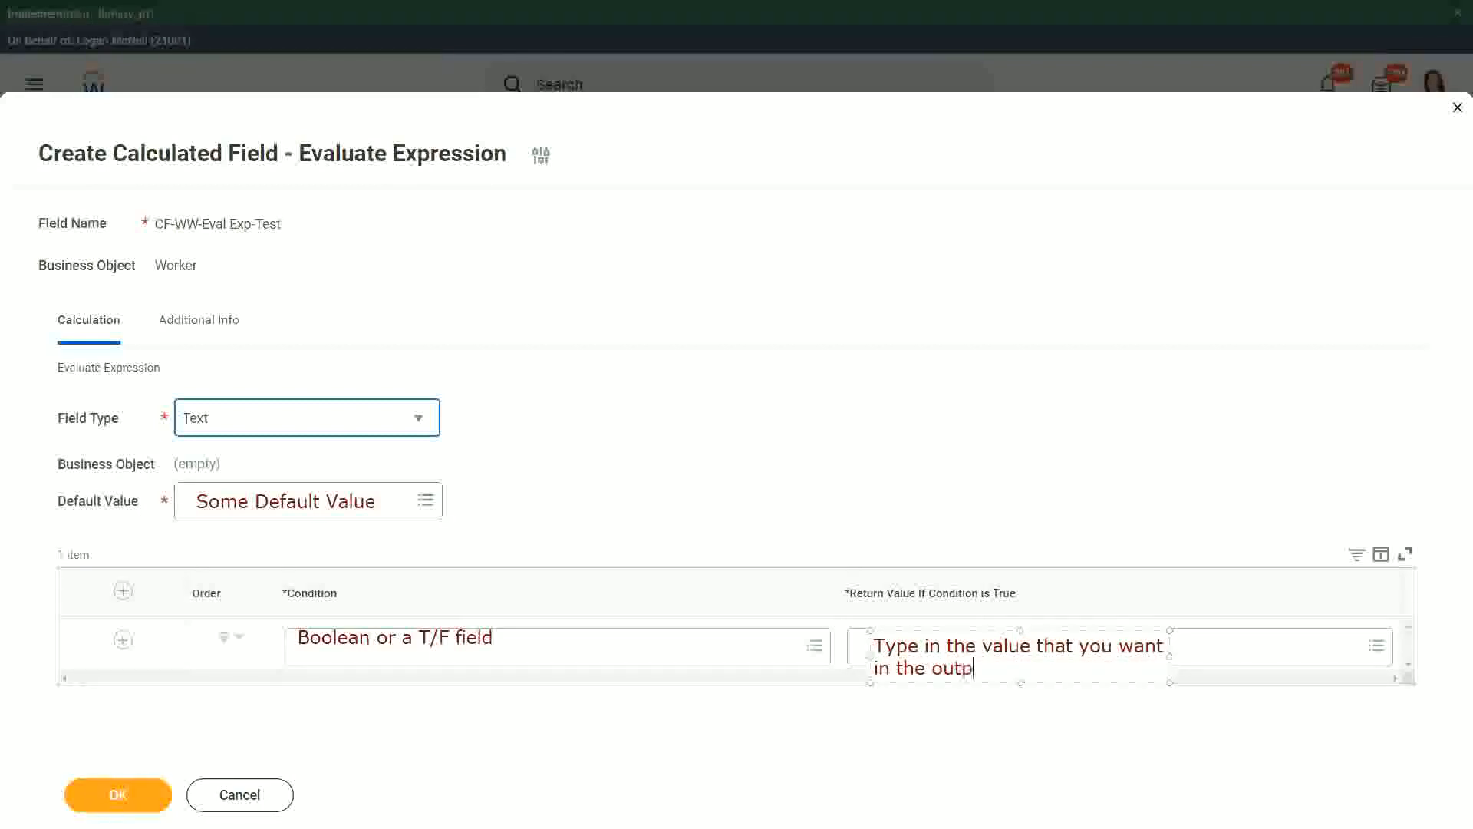
{"action": "type", "text": "ut"}
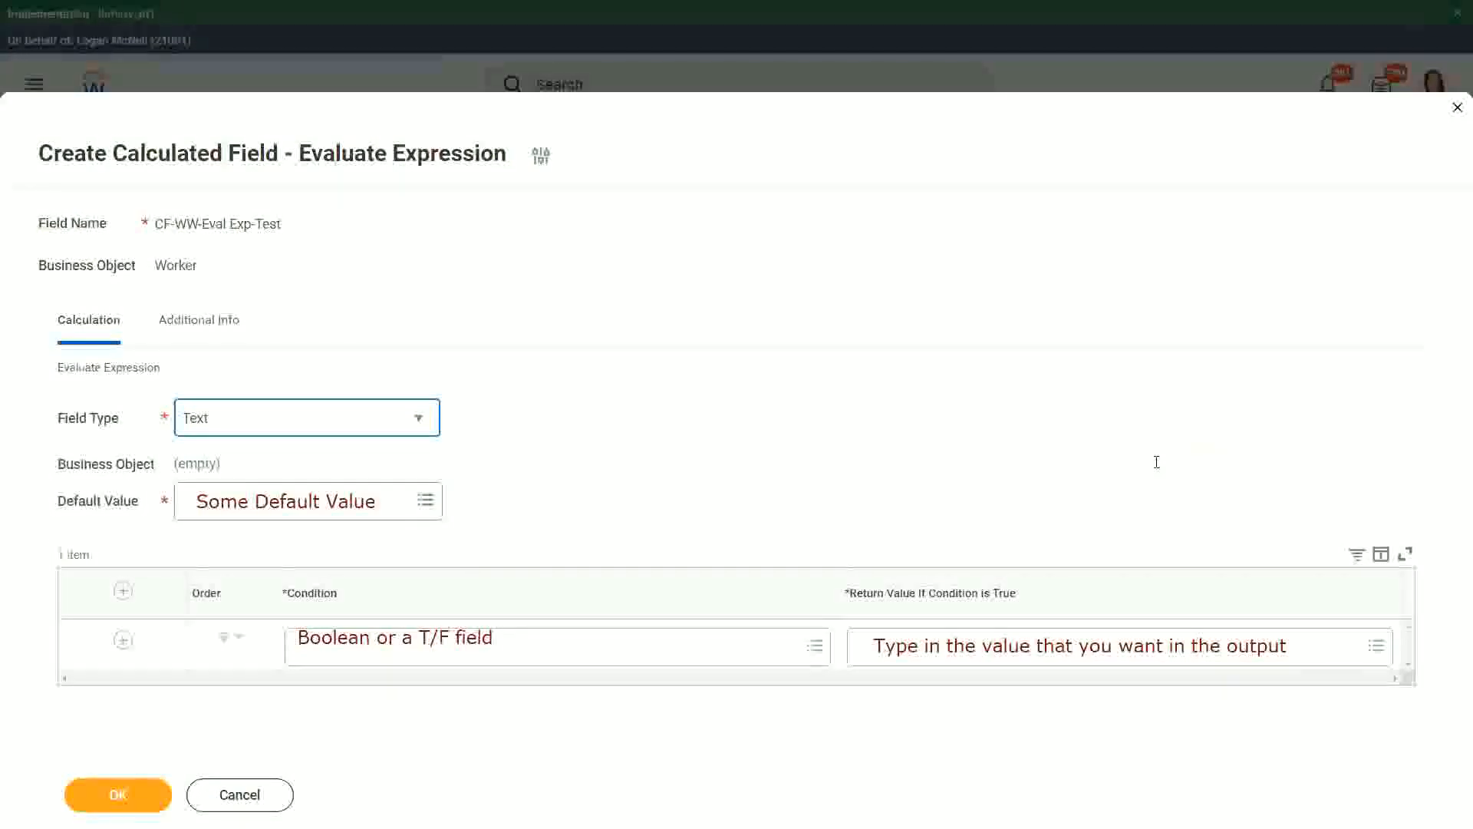
{"action": "mouse_move", "coordinate": [856, 515]}
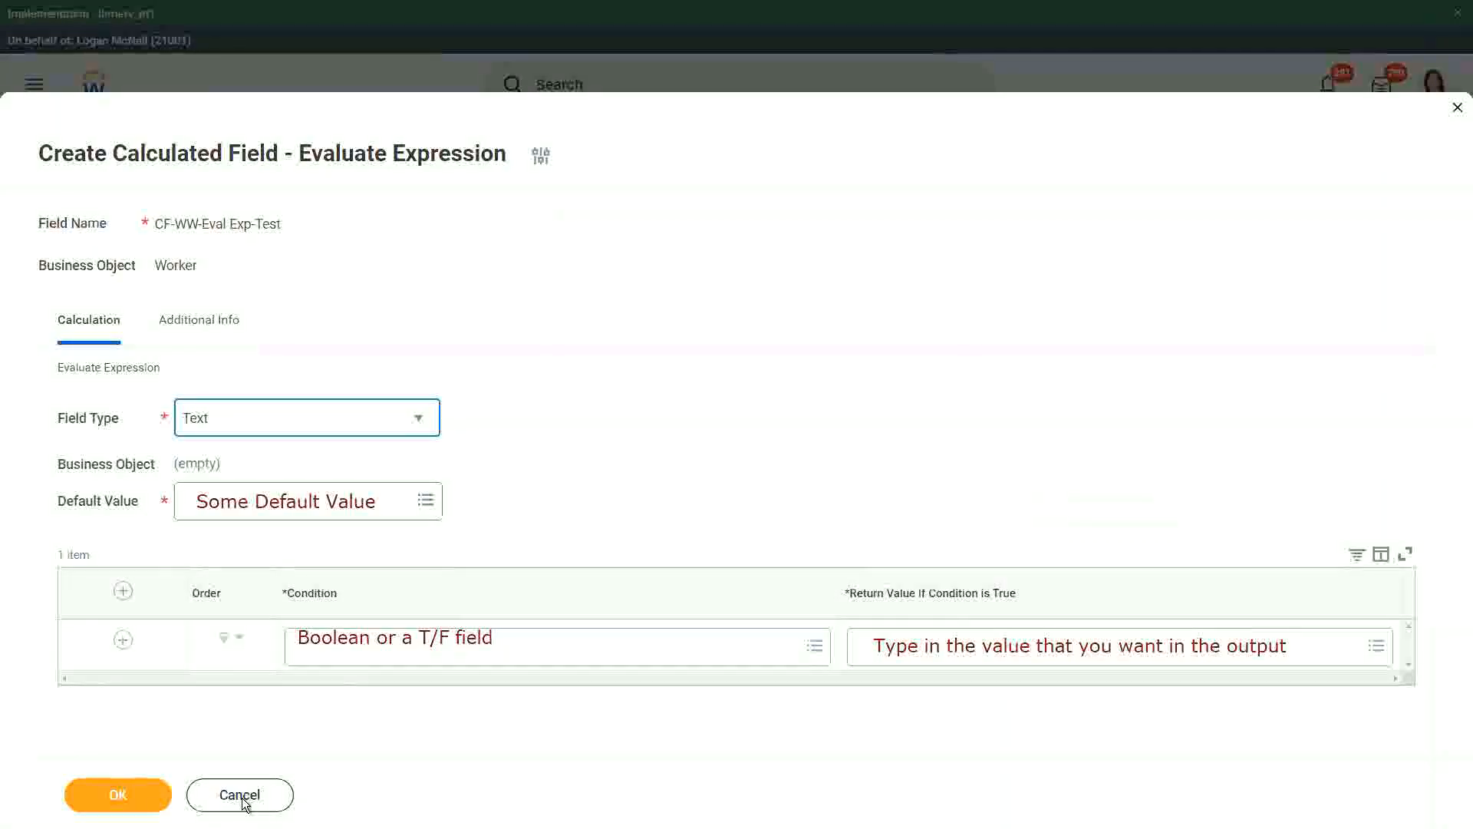
Cancel the Create Calculated Field form and return to the Workday home page
{"action": "left_click", "coordinate": [240, 794]}
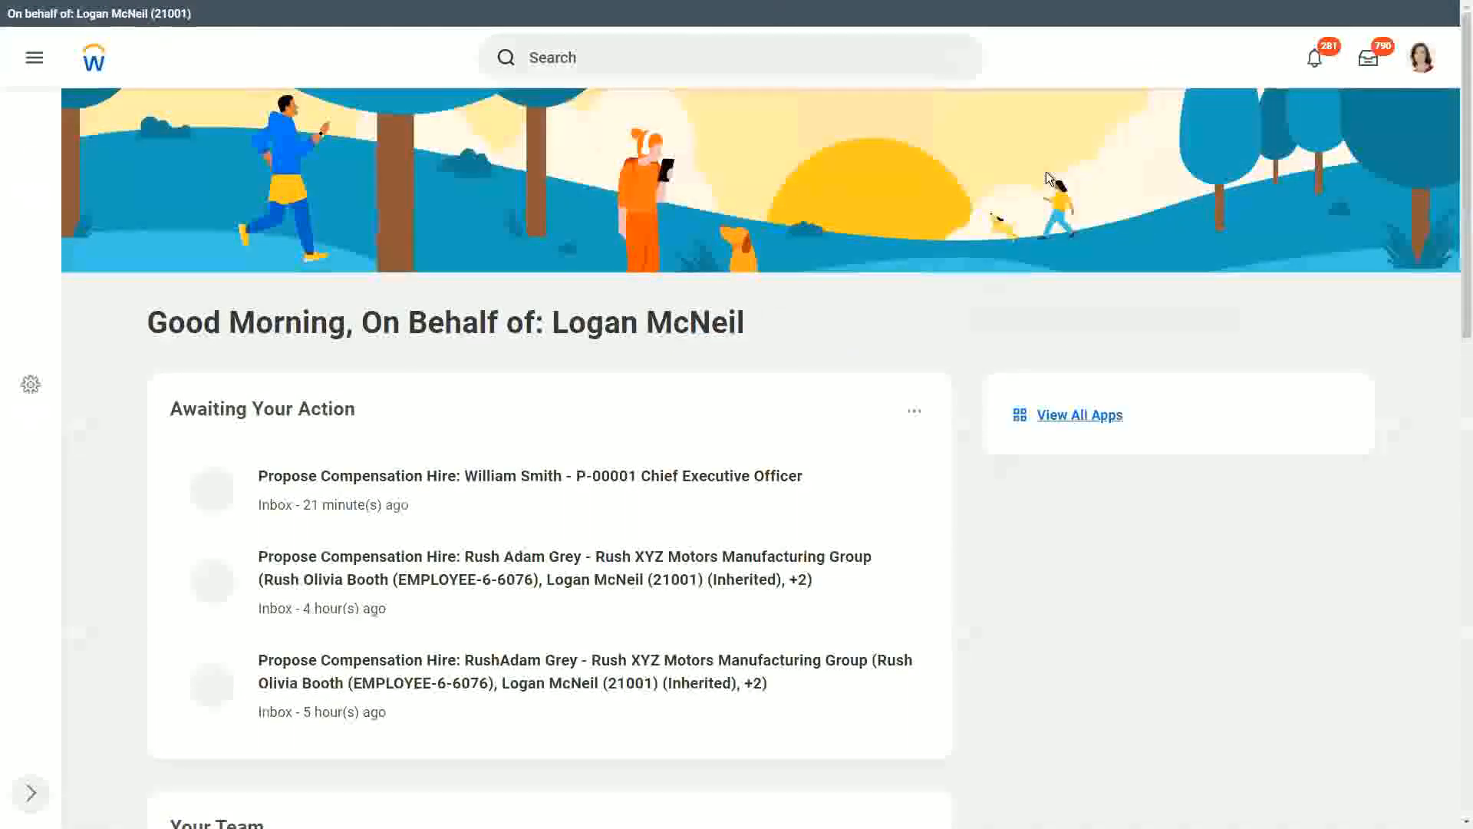
{"action": "left_click", "coordinate": [33, 57]}
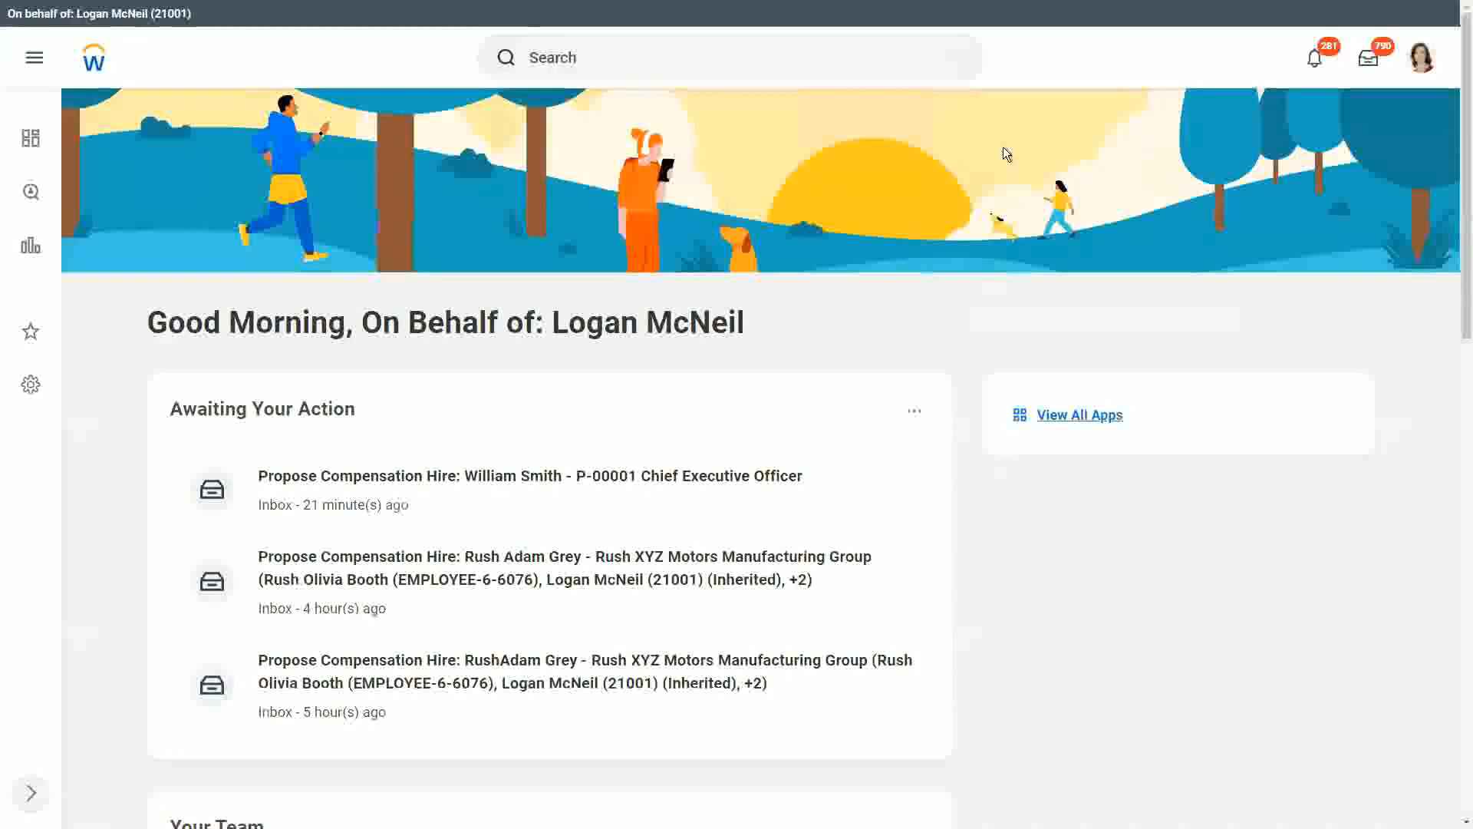